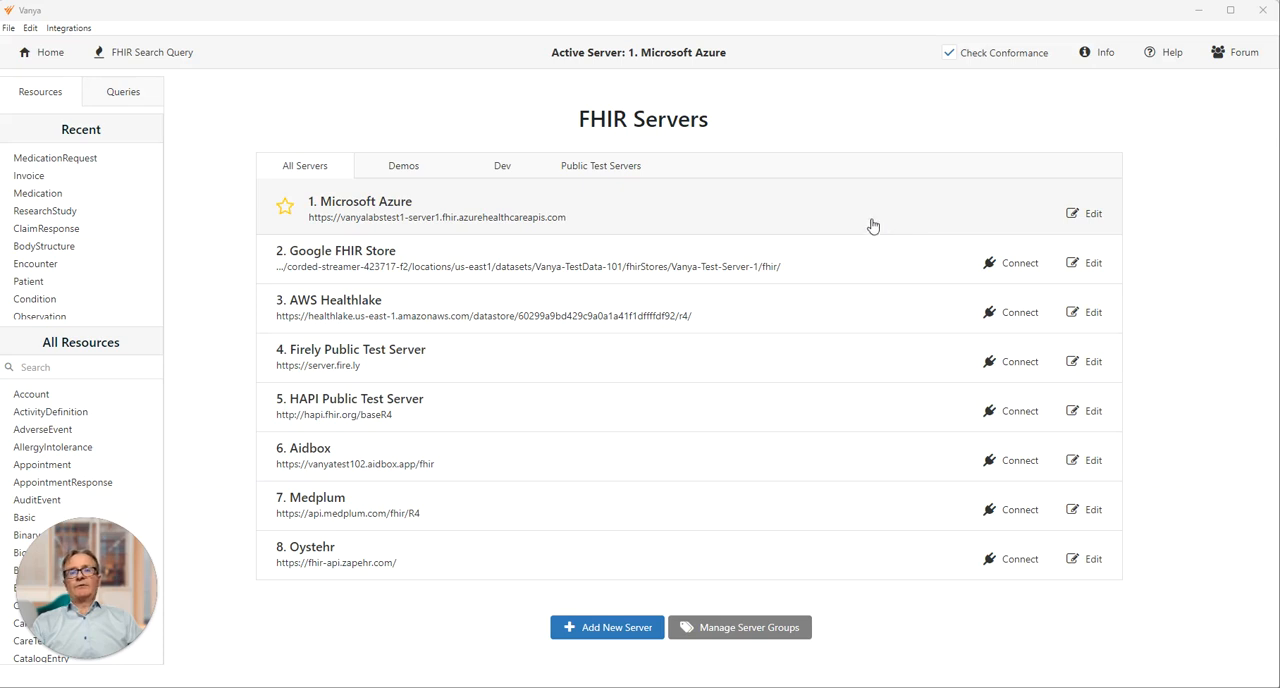
pyautogui.moveTo(864, 220)
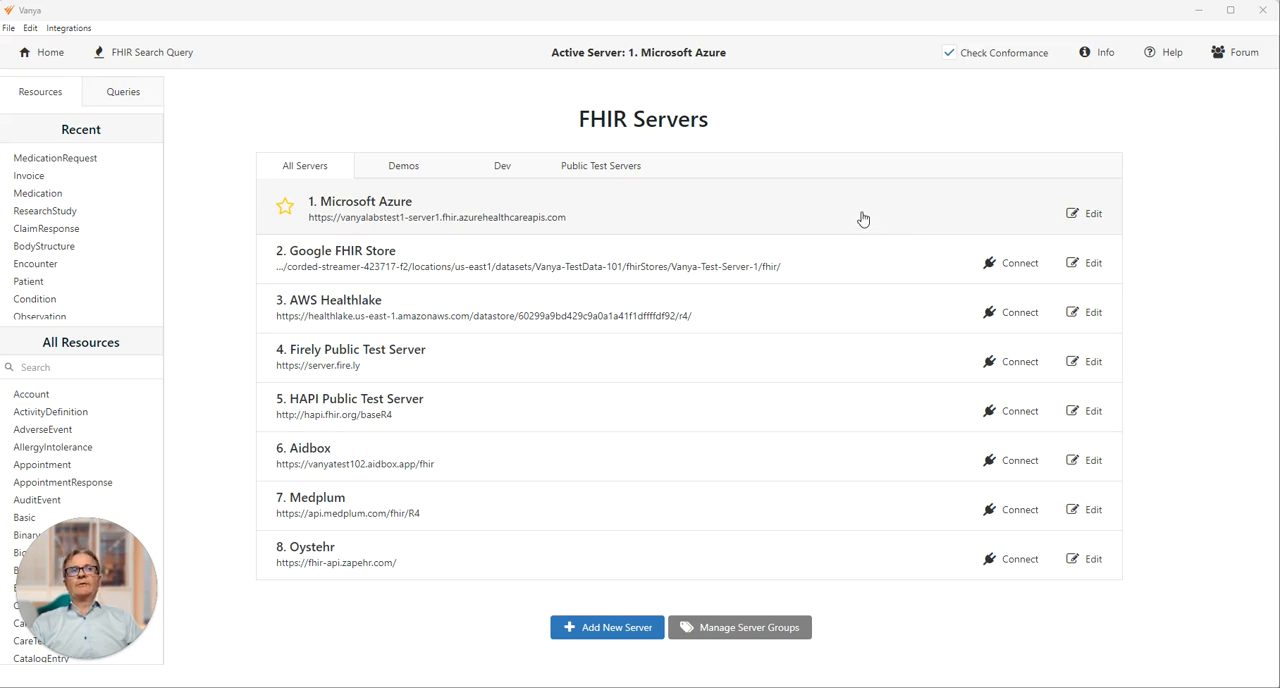
pyautogui.moveTo(852, 218)
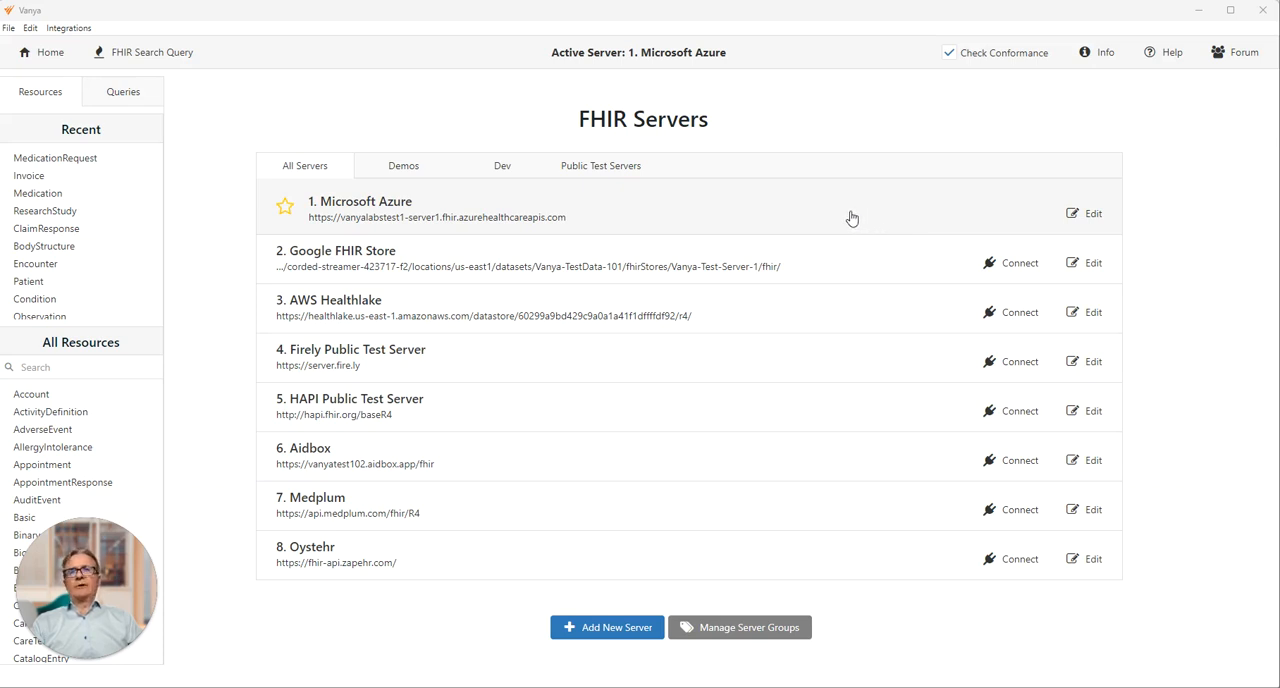
pyautogui.moveTo(550, 316)
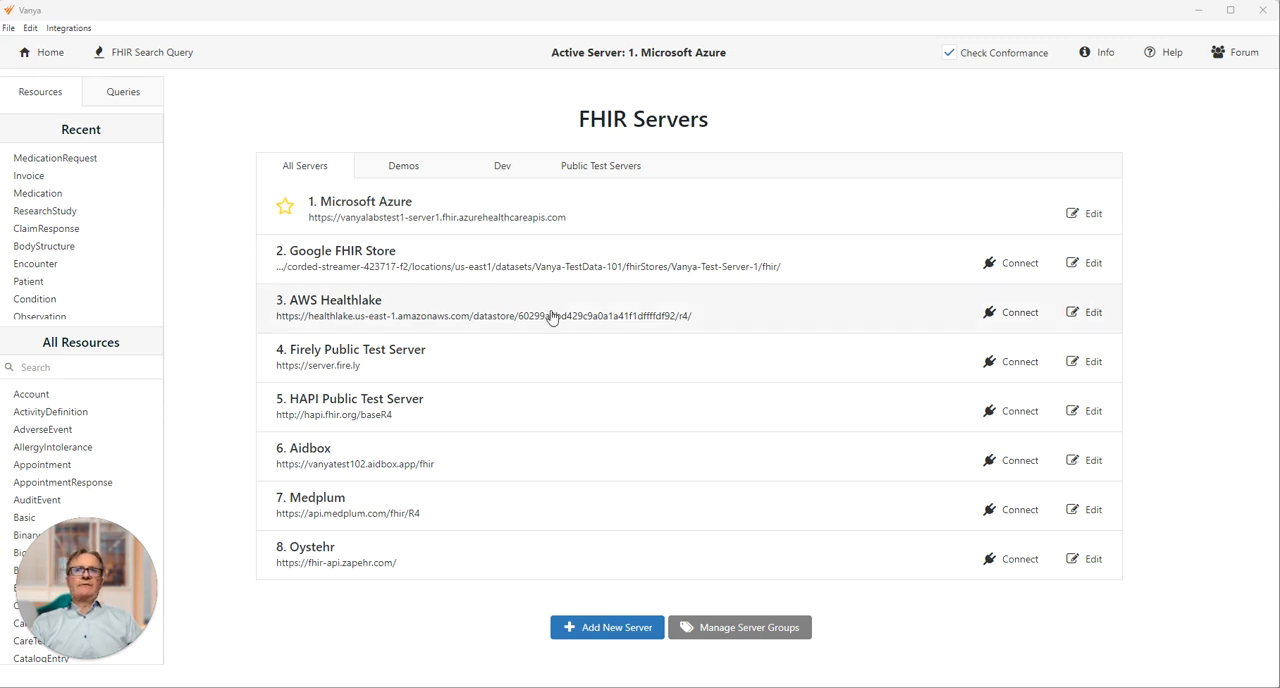
pyautogui.moveTo(744, 280)
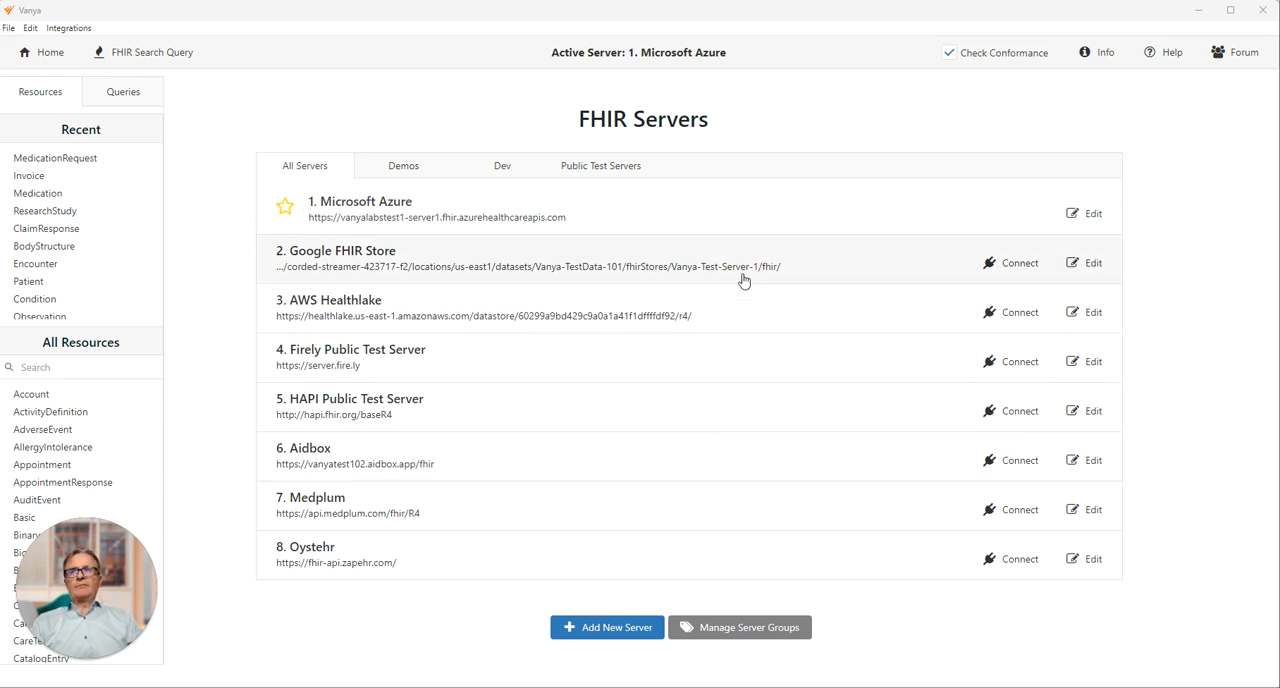
pyautogui.moveTo(524, 268)
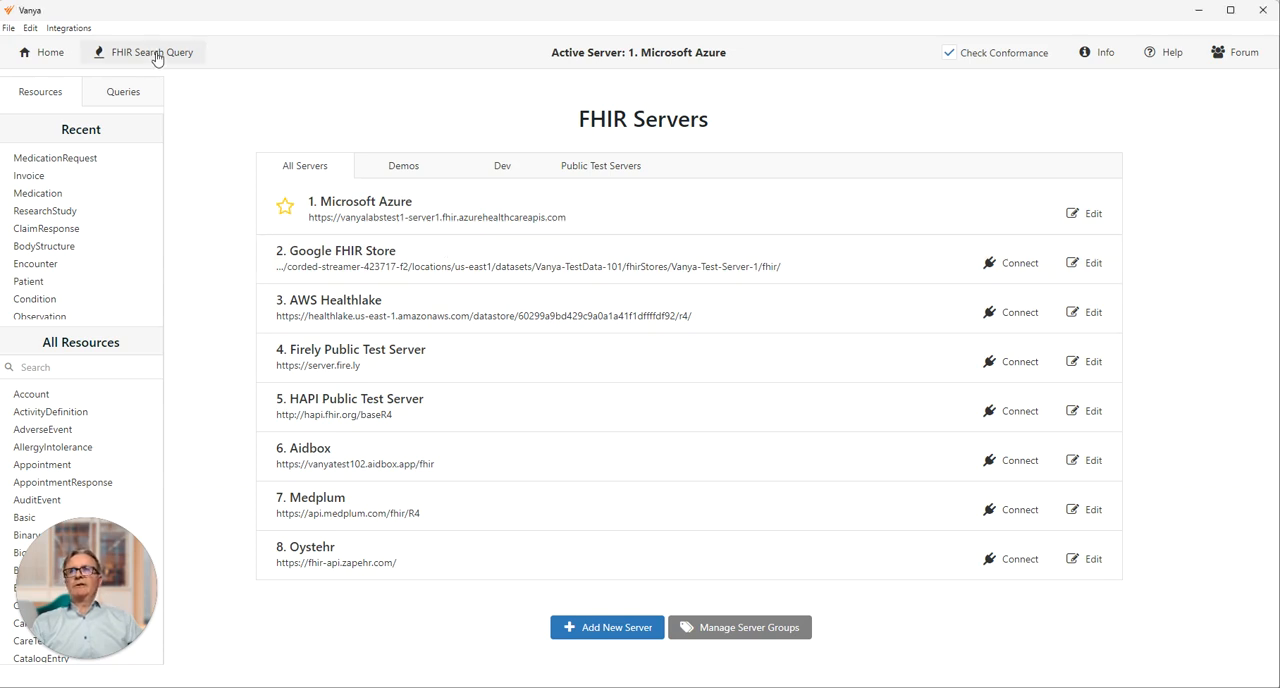
# Show the server dropdown on the query page, listing the eight configured FHIR servers
pyautogui.click(150, 52)
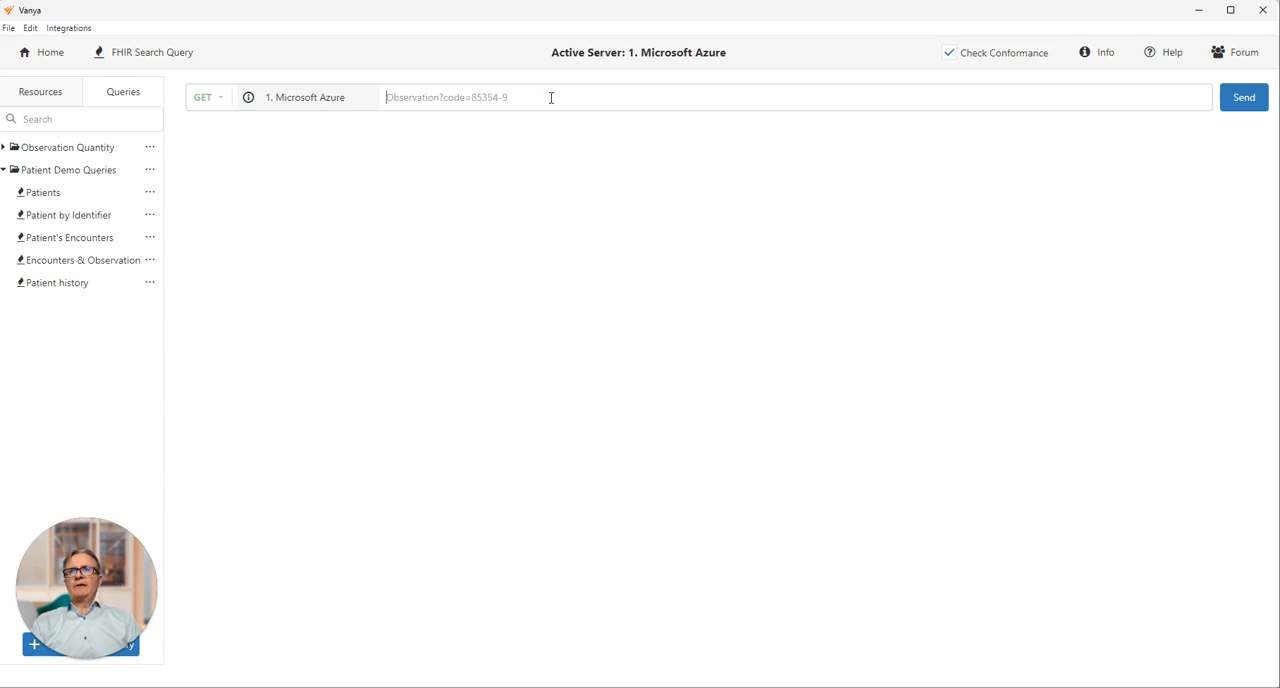
pyautogui.click(308, 96)
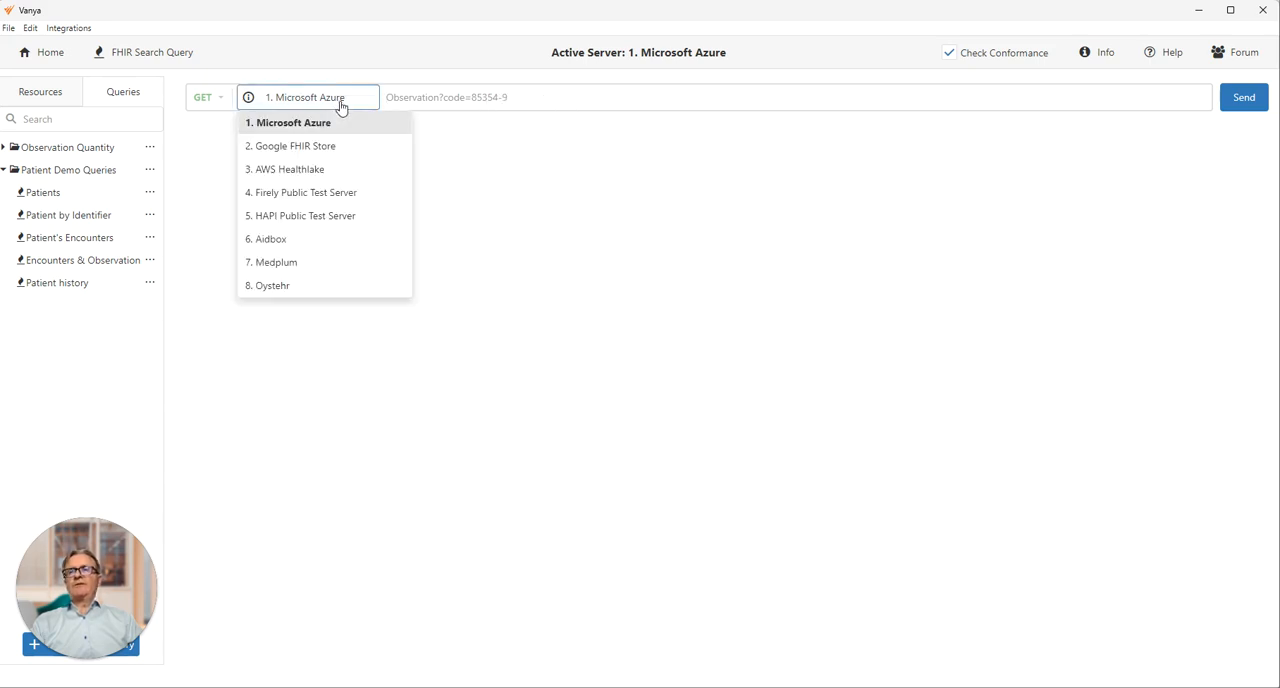
pyautogui.moveTo(354, 240)
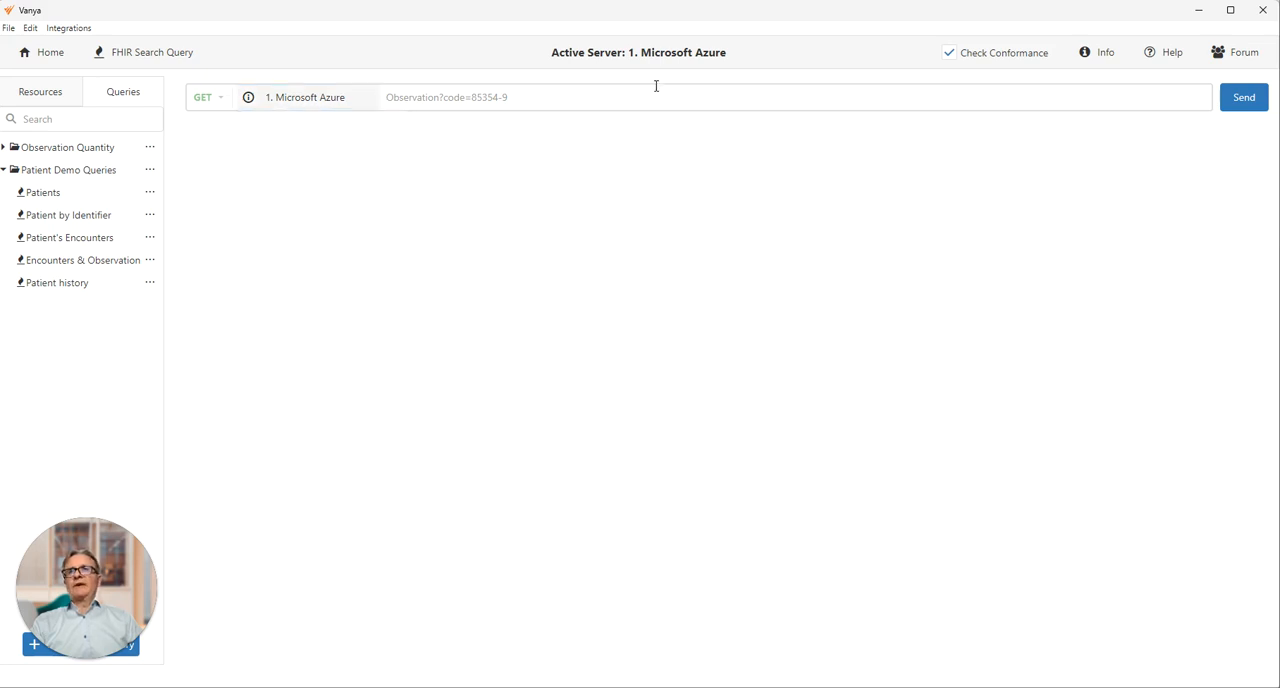
pyautogui.moveTo(620, 200)
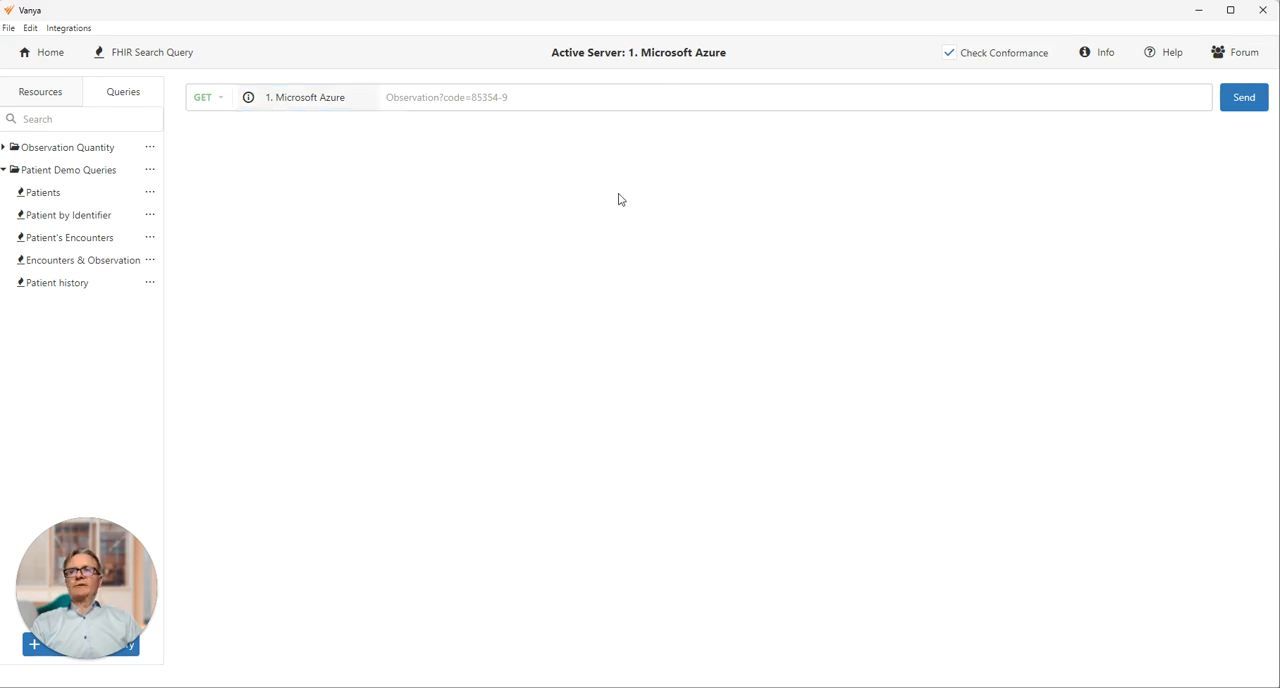
pyautogui.moveTo(516, 192)
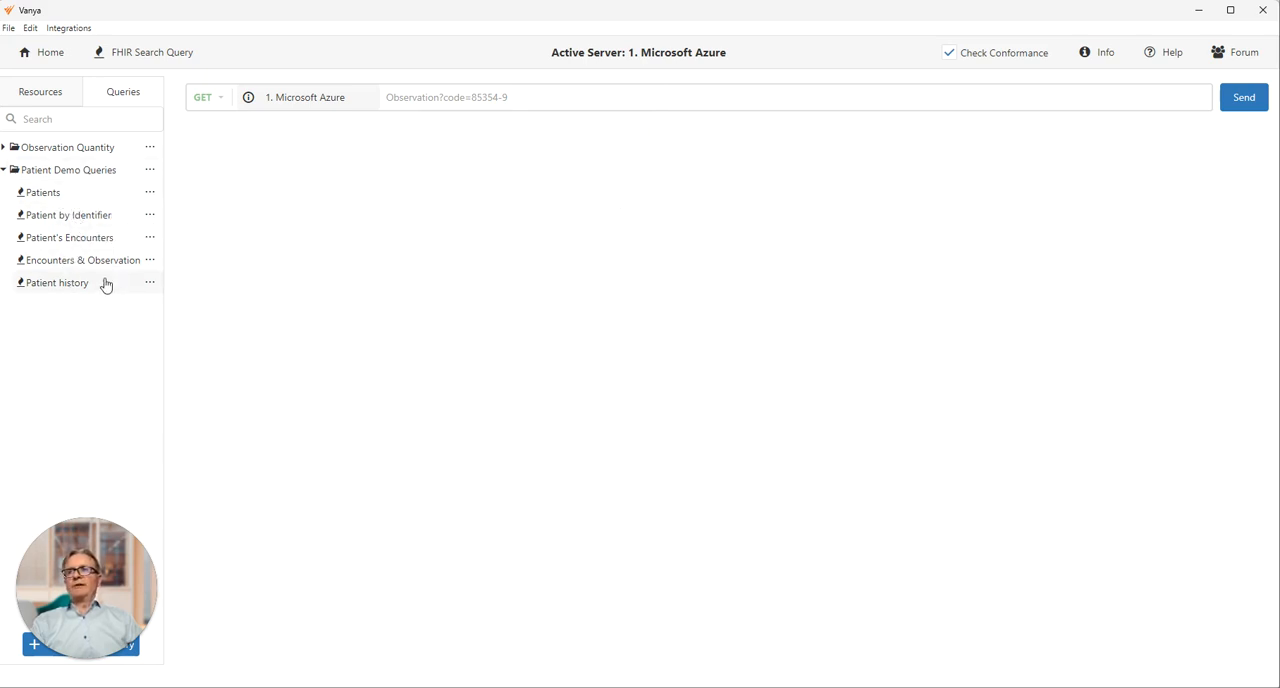
pyautogui.moveTo(44, 192)
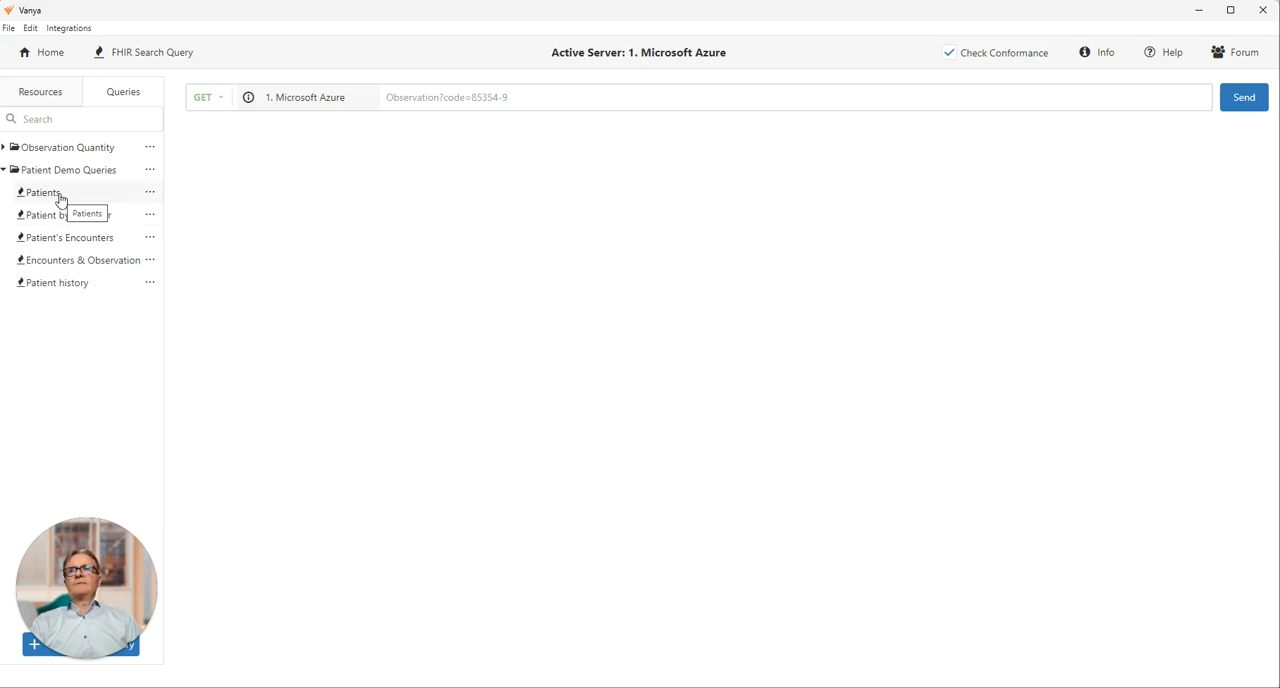
# Run the saved Patients query on Microsoft Azure and view one patient's raw JSON
pyautogui.click(44, 192)
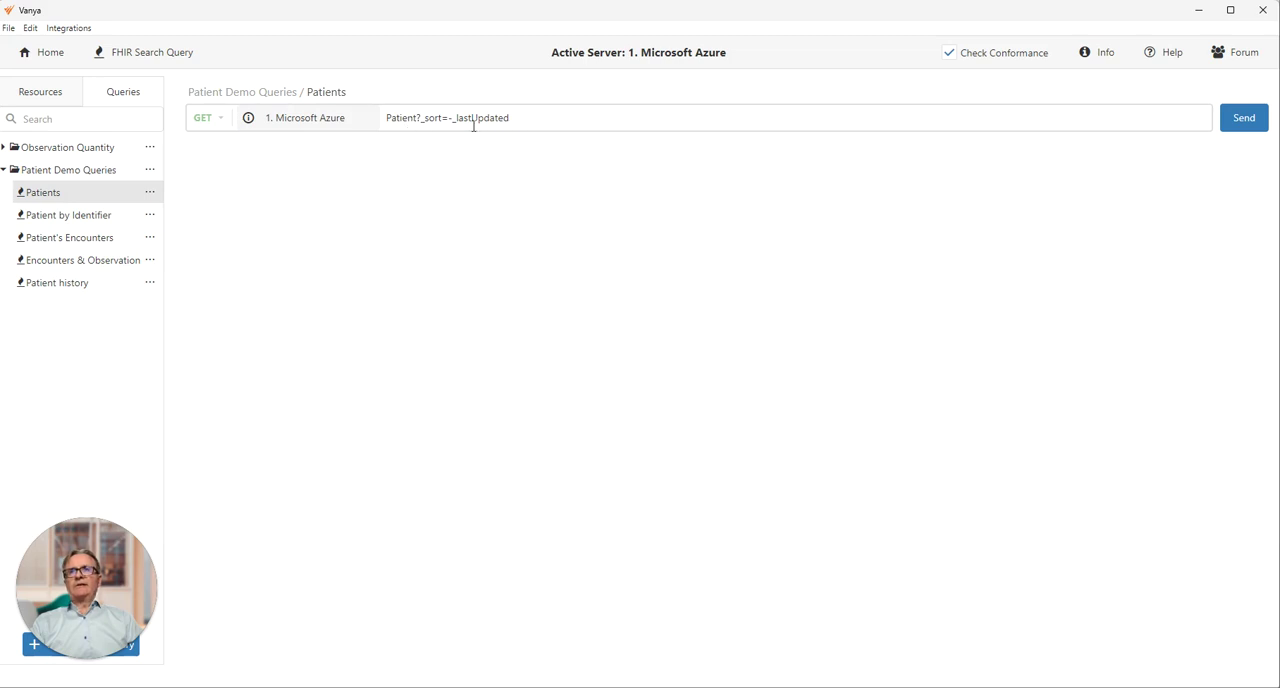
pyautogui.moveTo(312, 118)
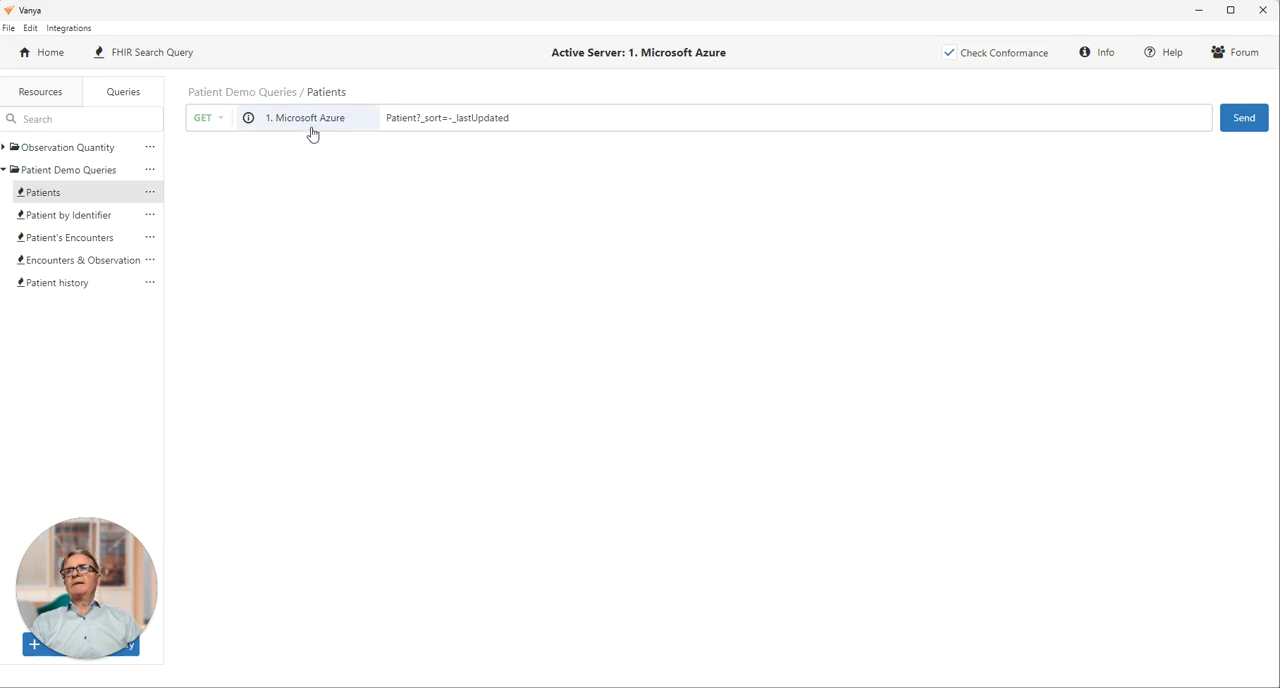
pyautogui.doubleClick(402, 116)
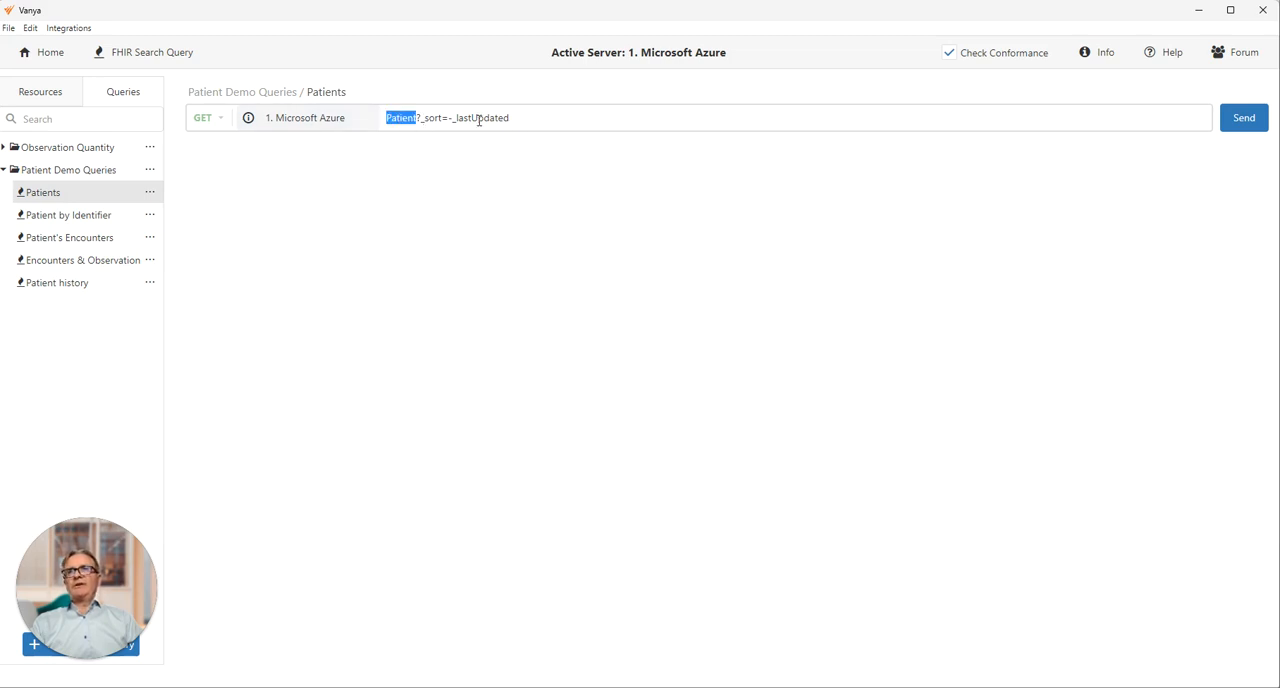
pyautogui.doubleClick(480, 118)
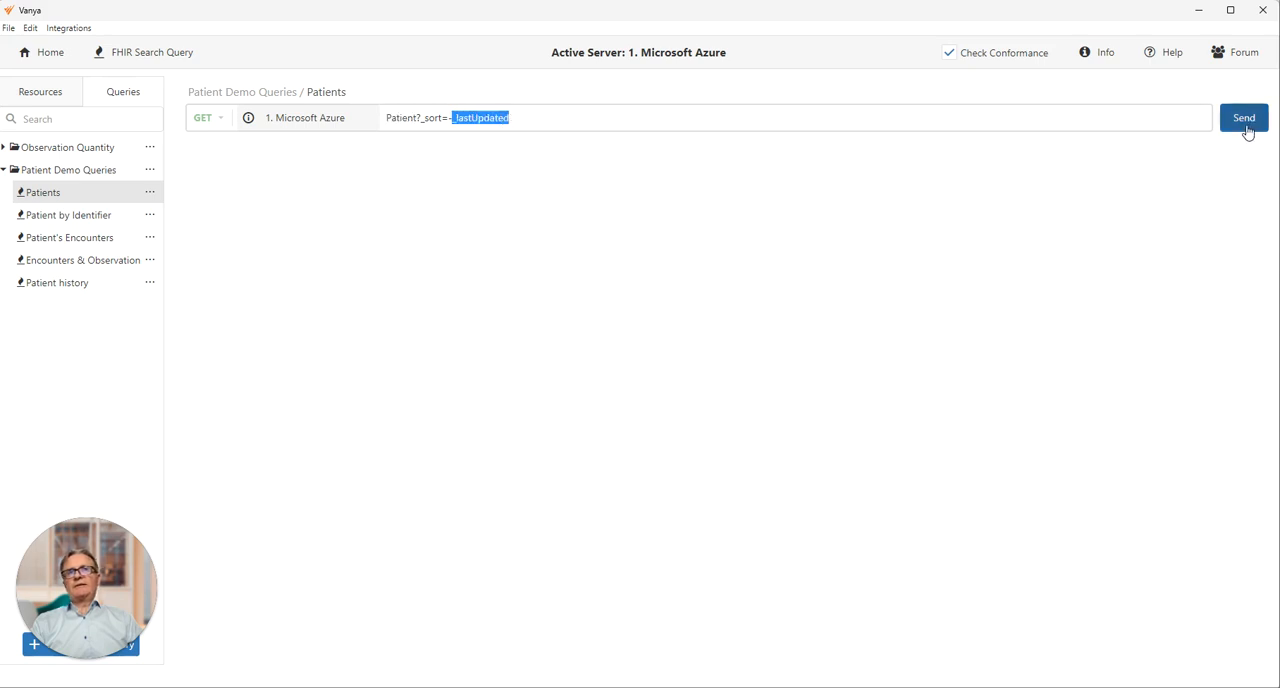
pyautogui.click(1244, 116)
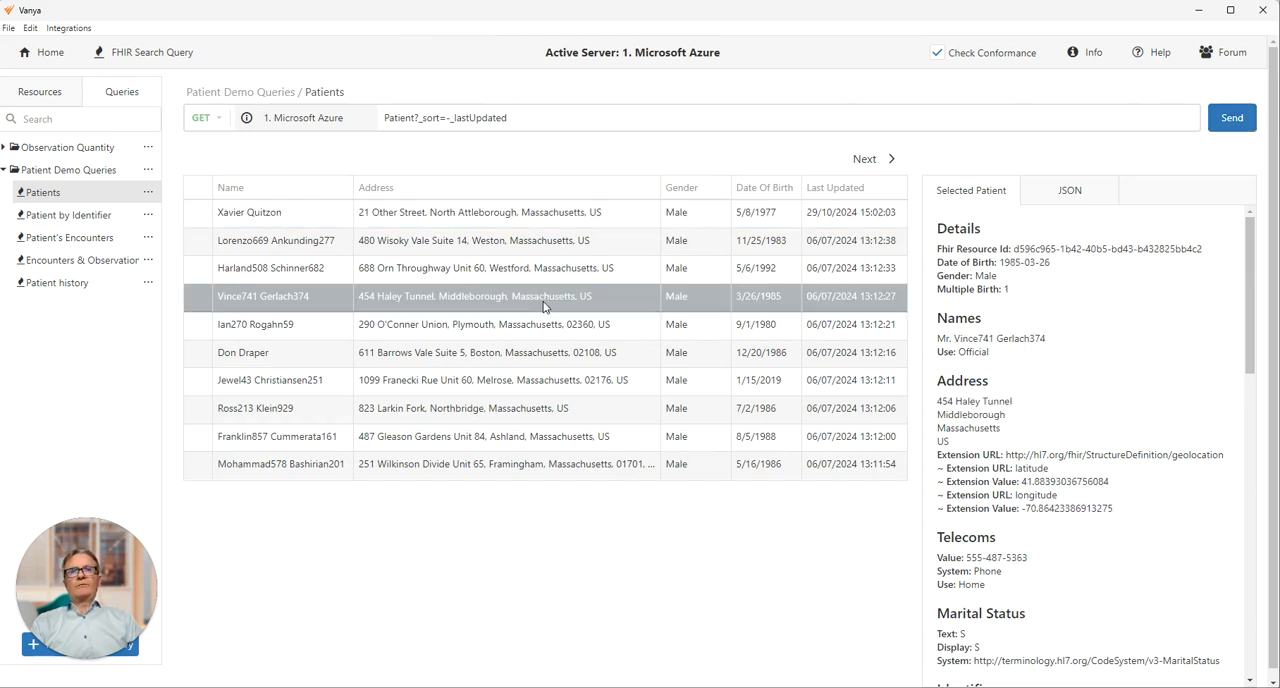
pyautogui.click(242, 352)
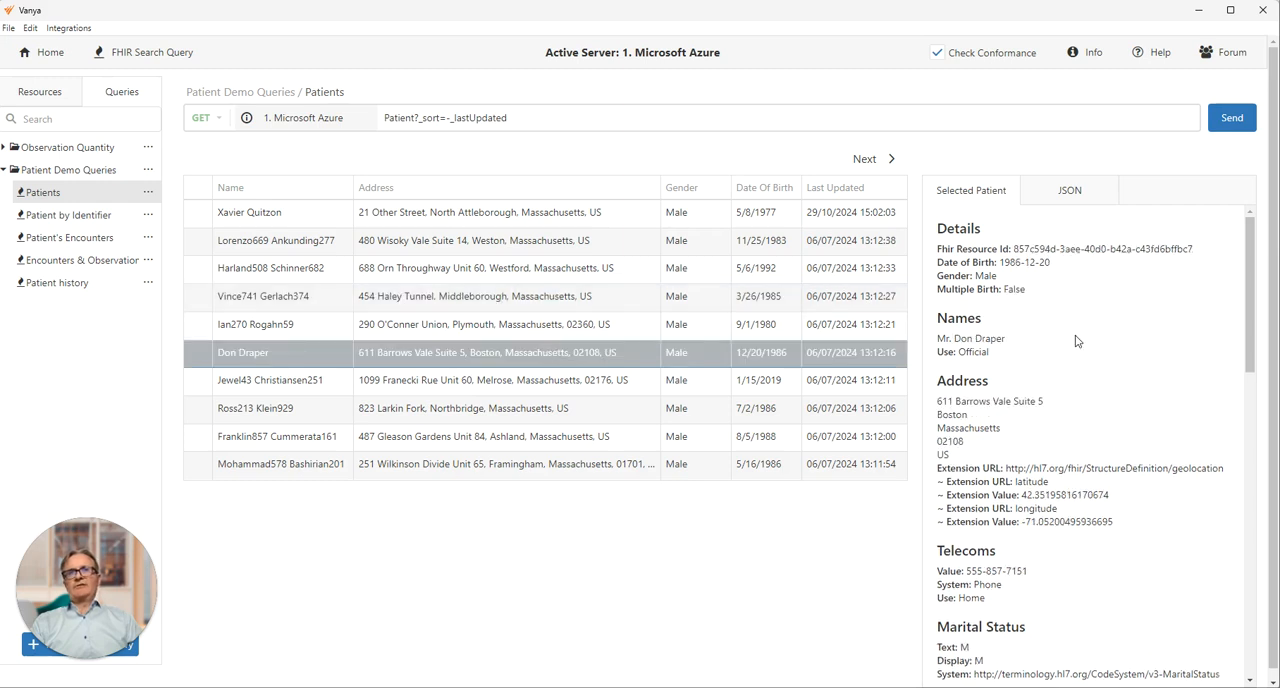
pyautogui.moveTo(1068, 190)
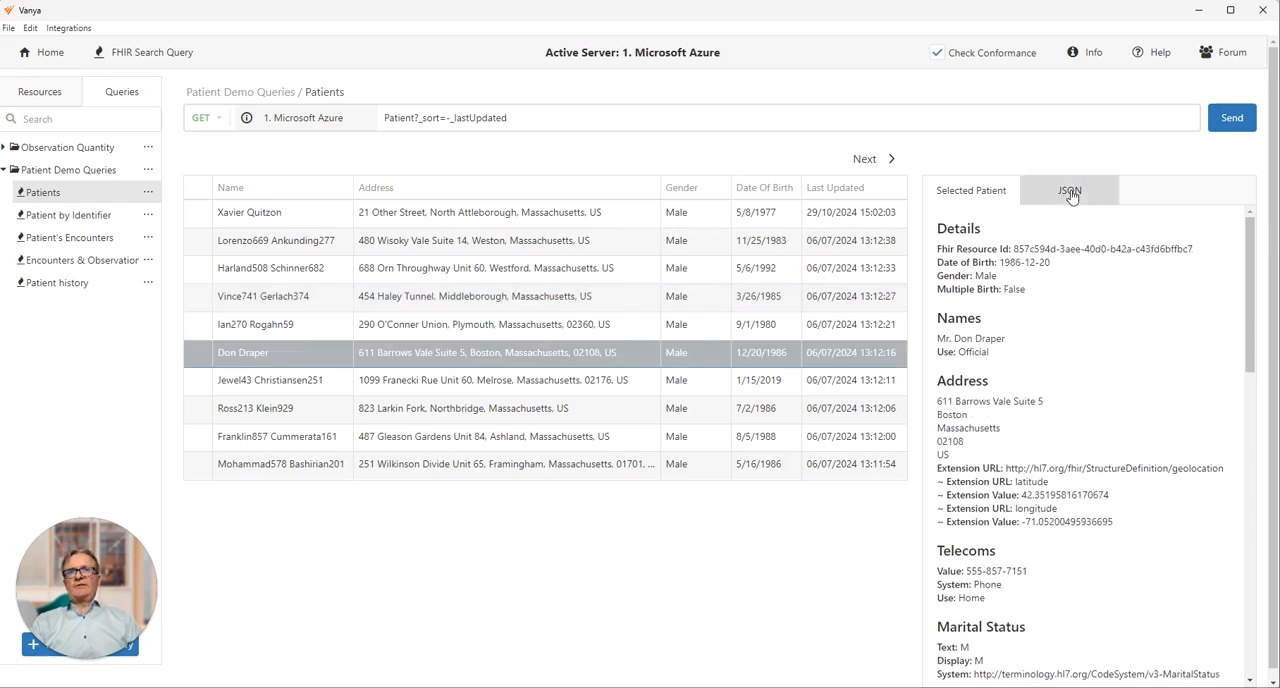
pyautogui.click(1068, 190)
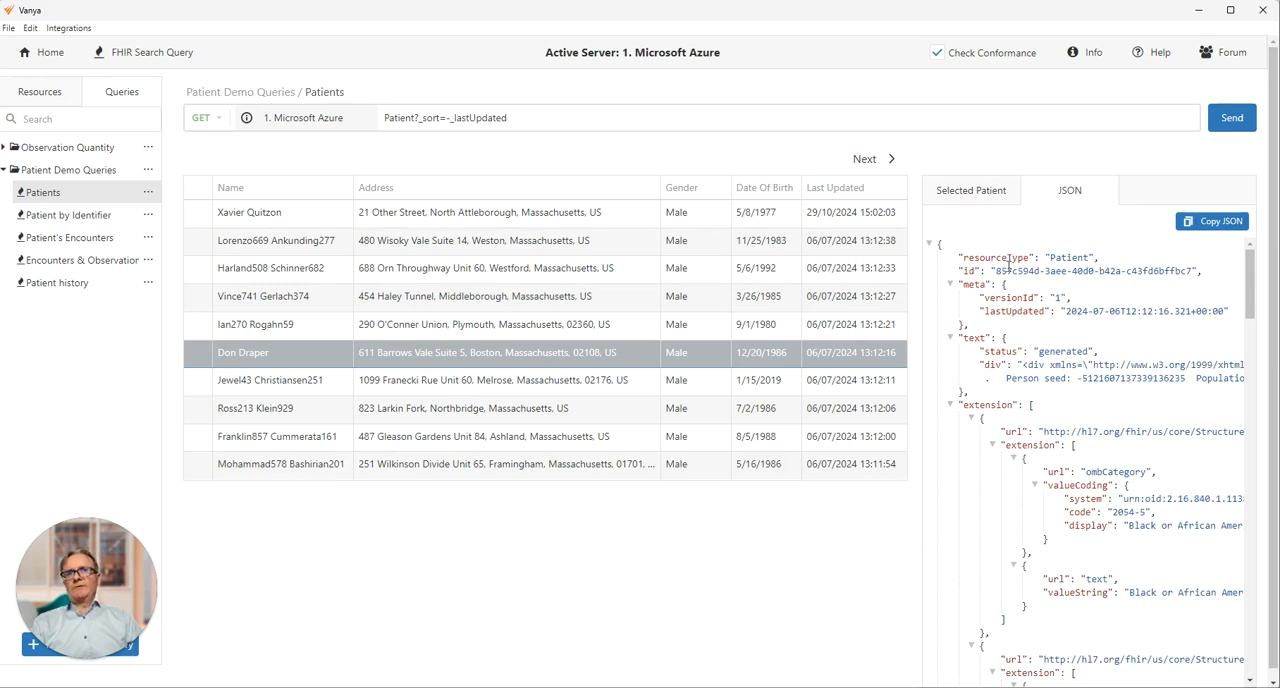
pyautogui.moveTo(184, 226)
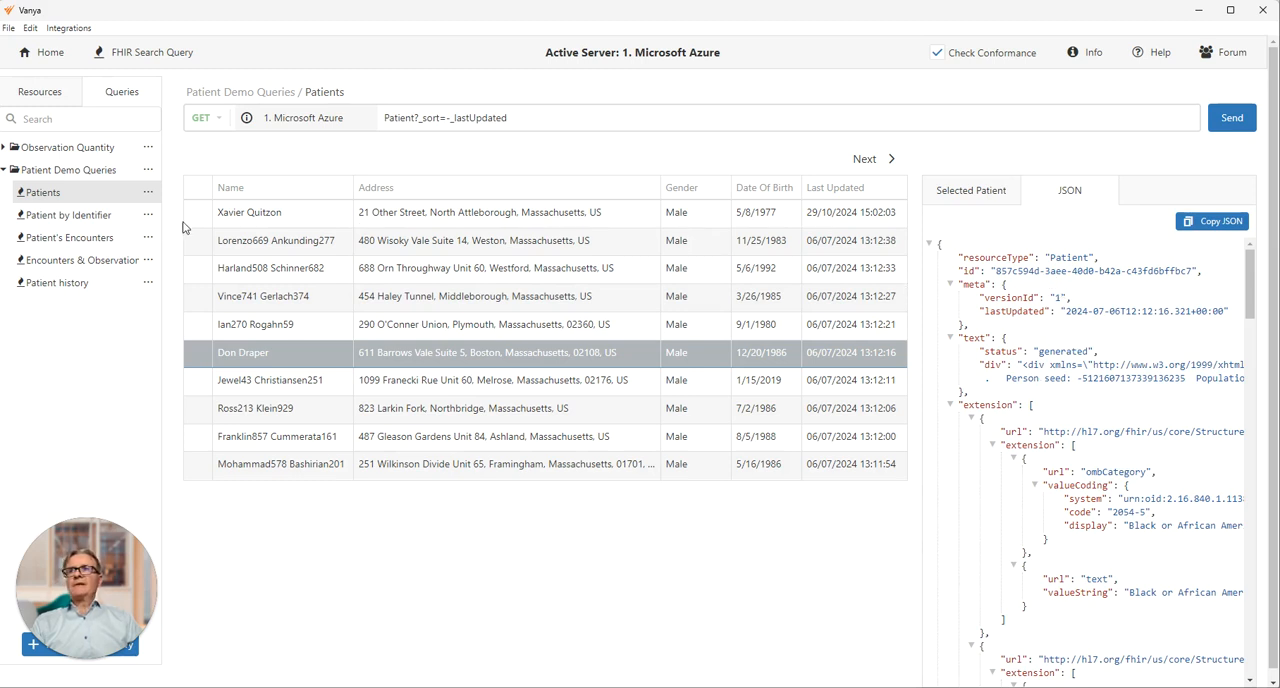
pyautogui.click(68, 214)
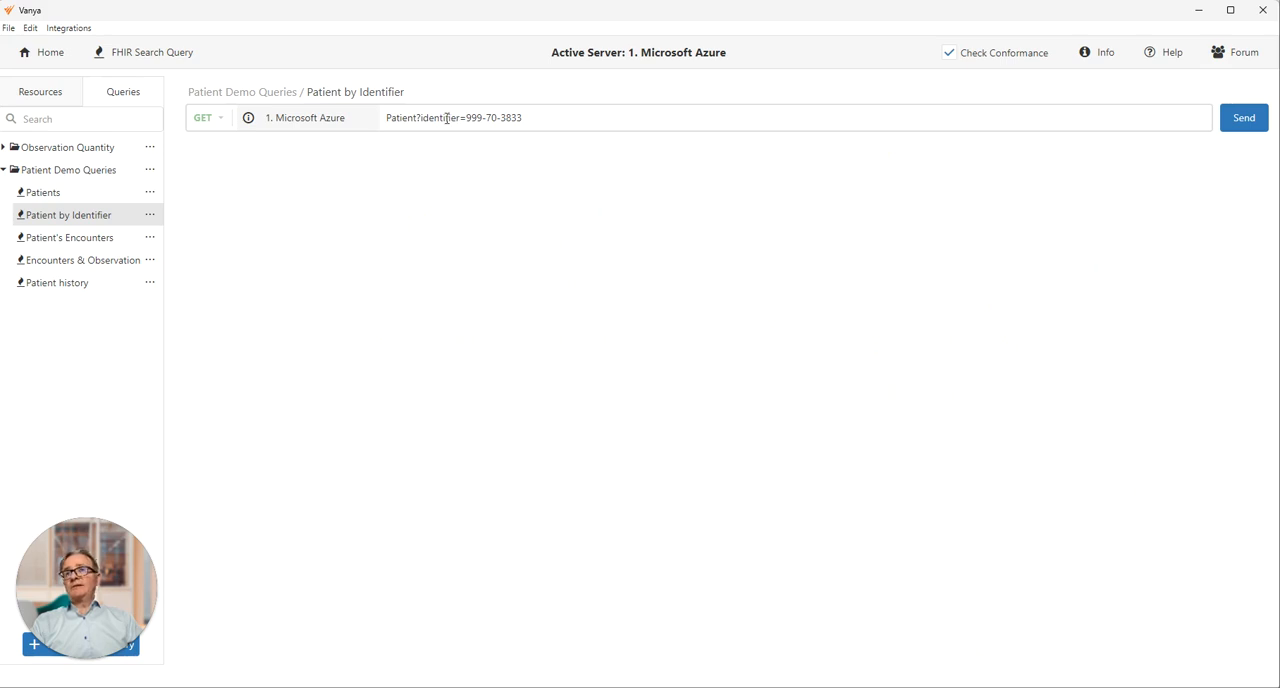
pyautogui.doubleClick(438, 116)
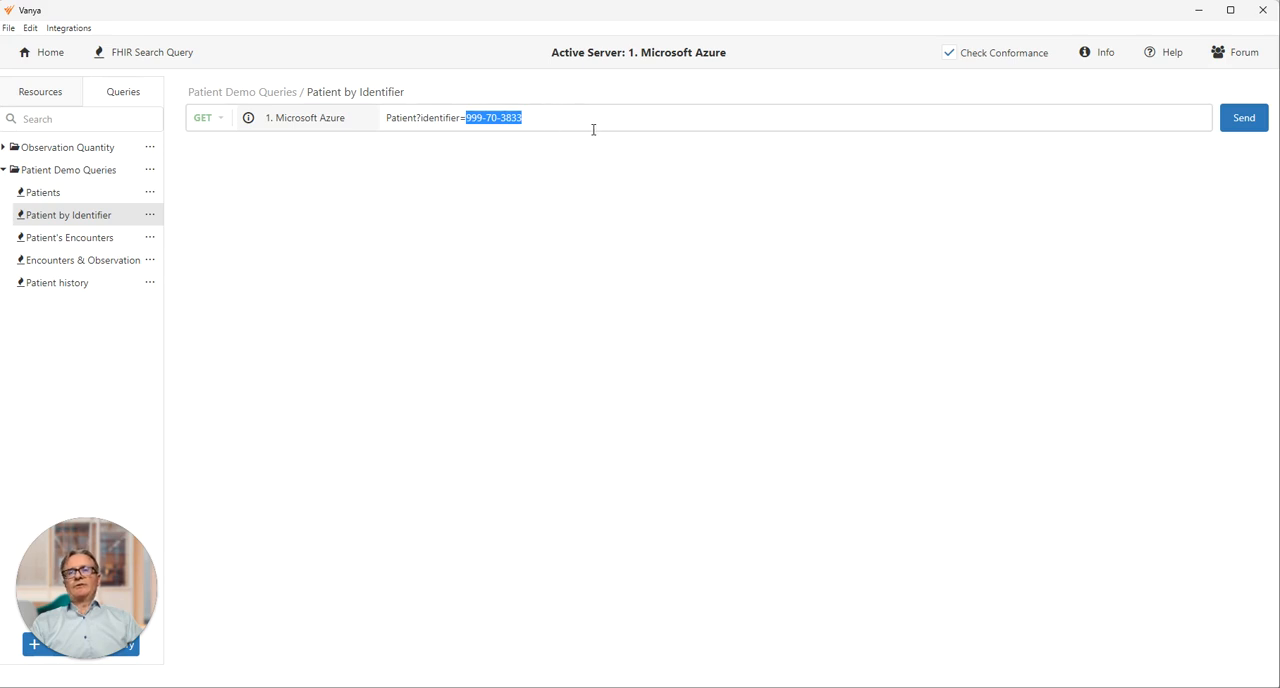
pyautogui.click(1244, 116)
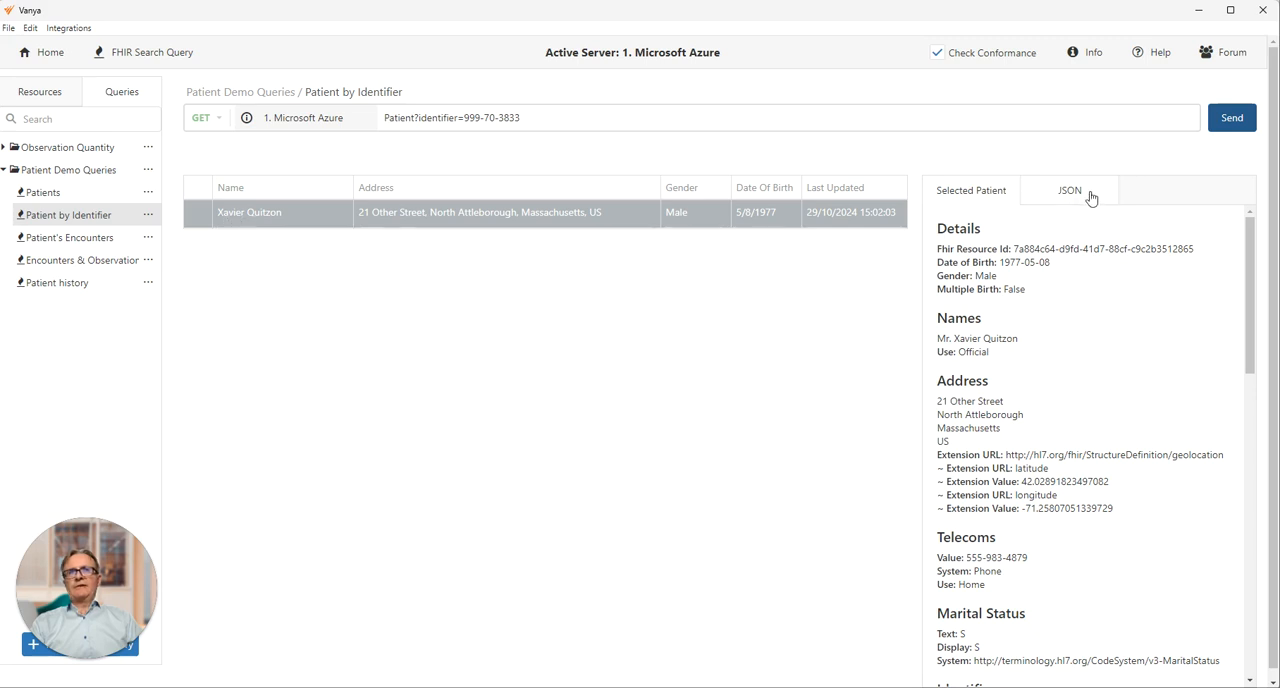
pyautogui.click(1068, 190)
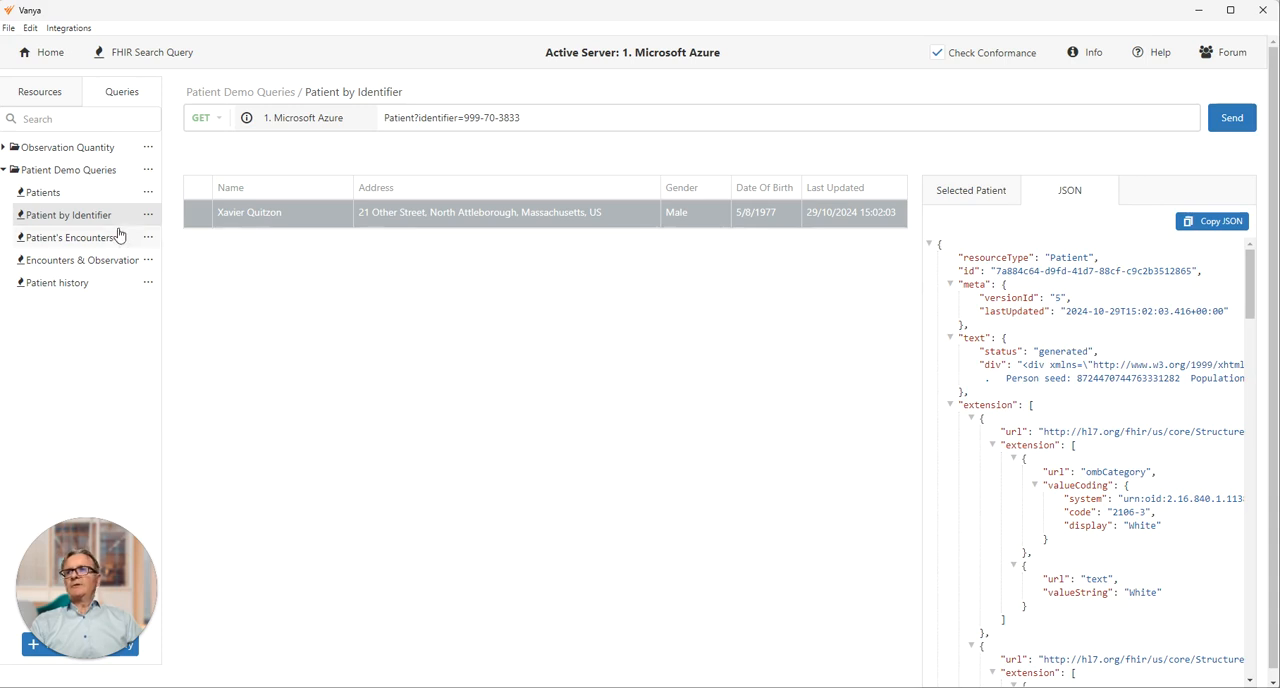
pyautogui.click(70, 236)
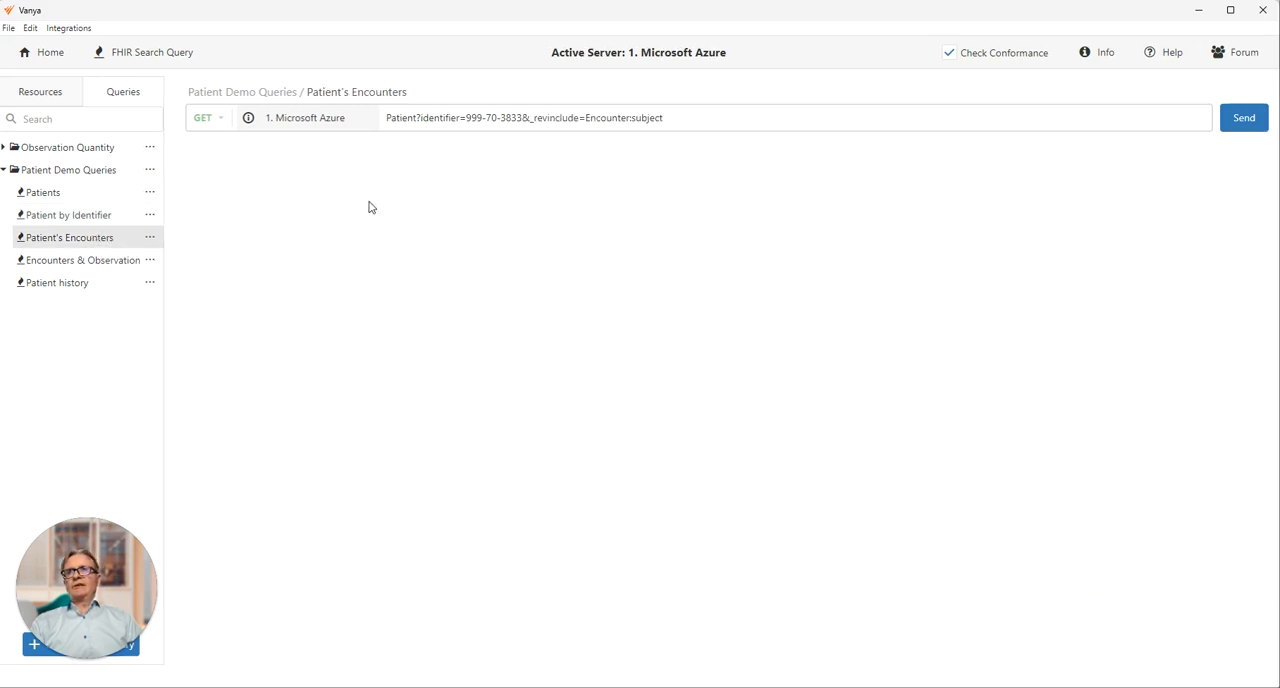
pyautogui.doubleClick(400, 116)
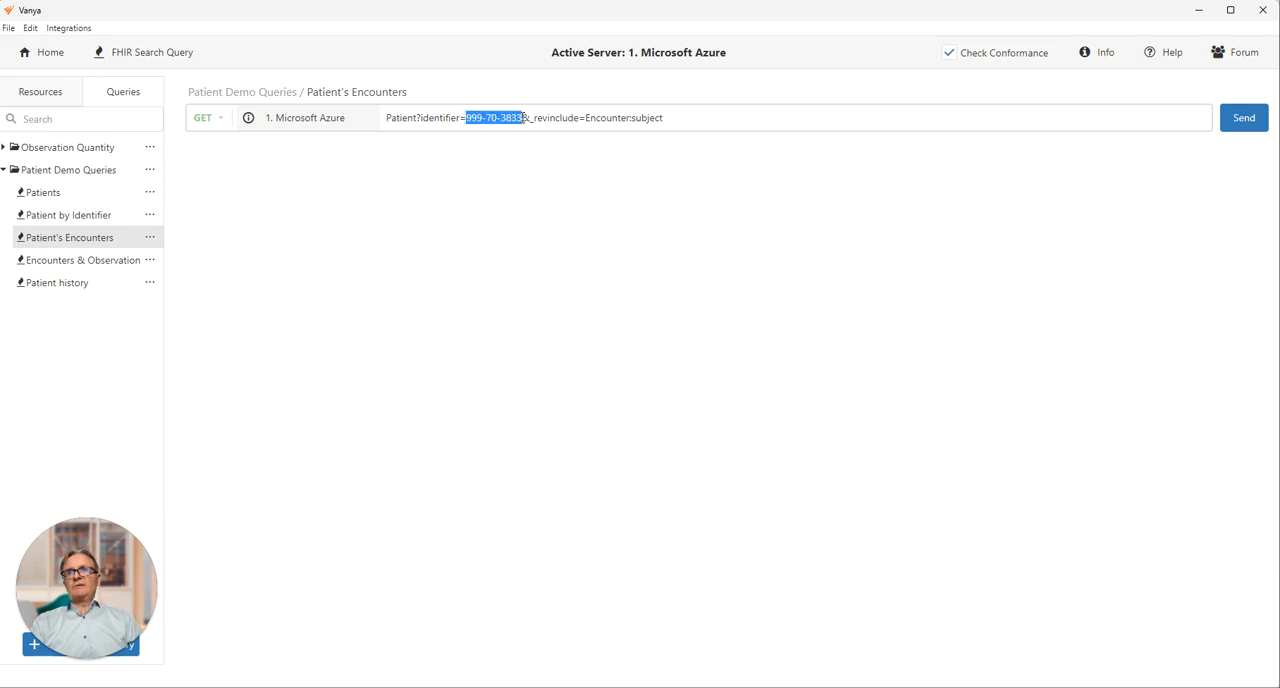
pyautogui.moveTo(568, 116)
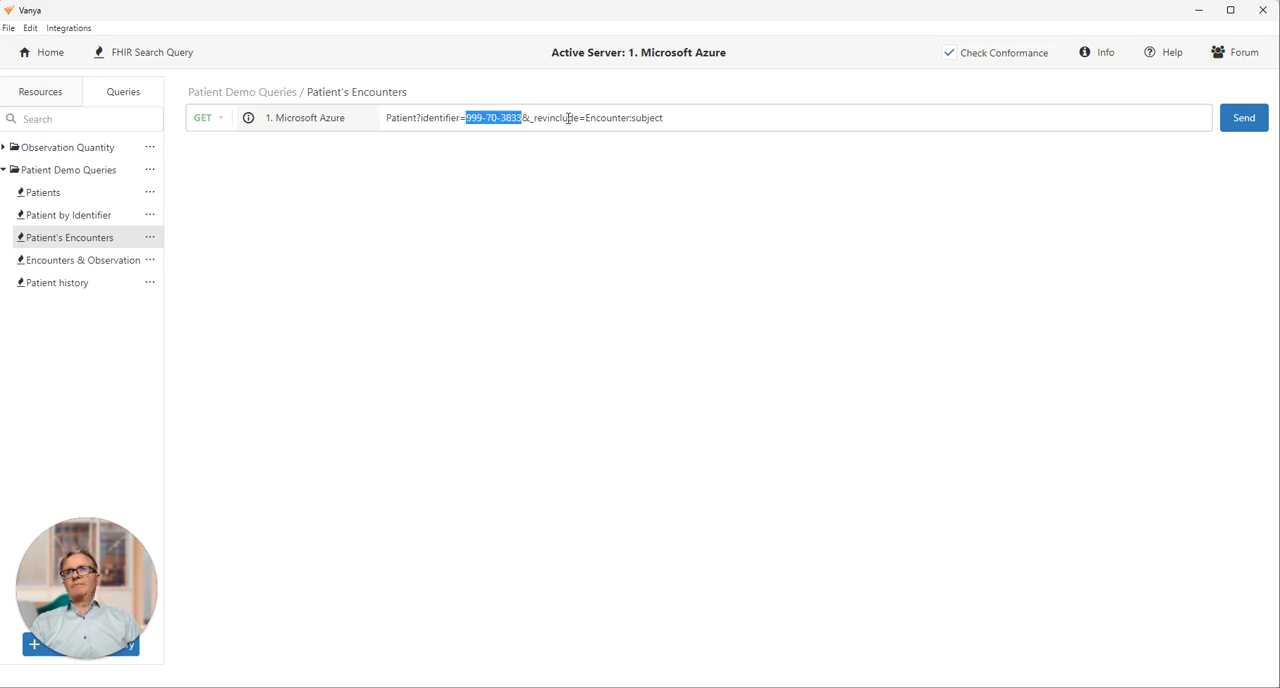
pyautogui.doubleClick(552, 116)
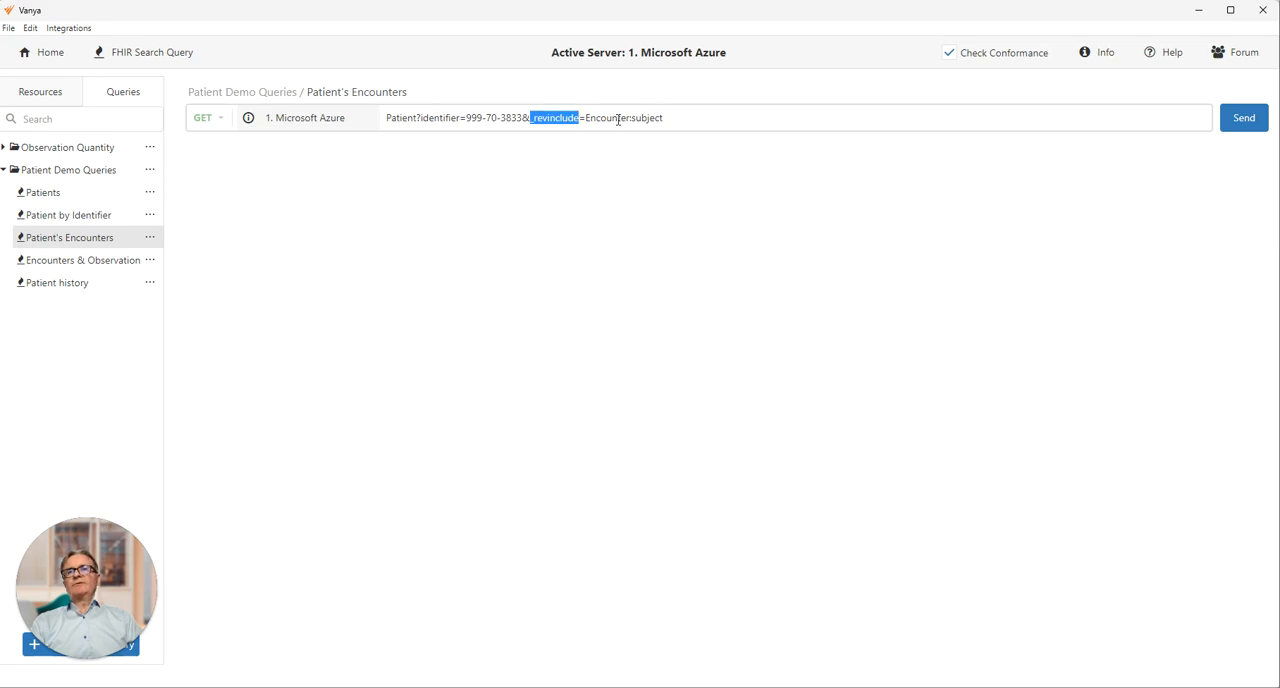
pyautogui.doubleClick(606, 116)
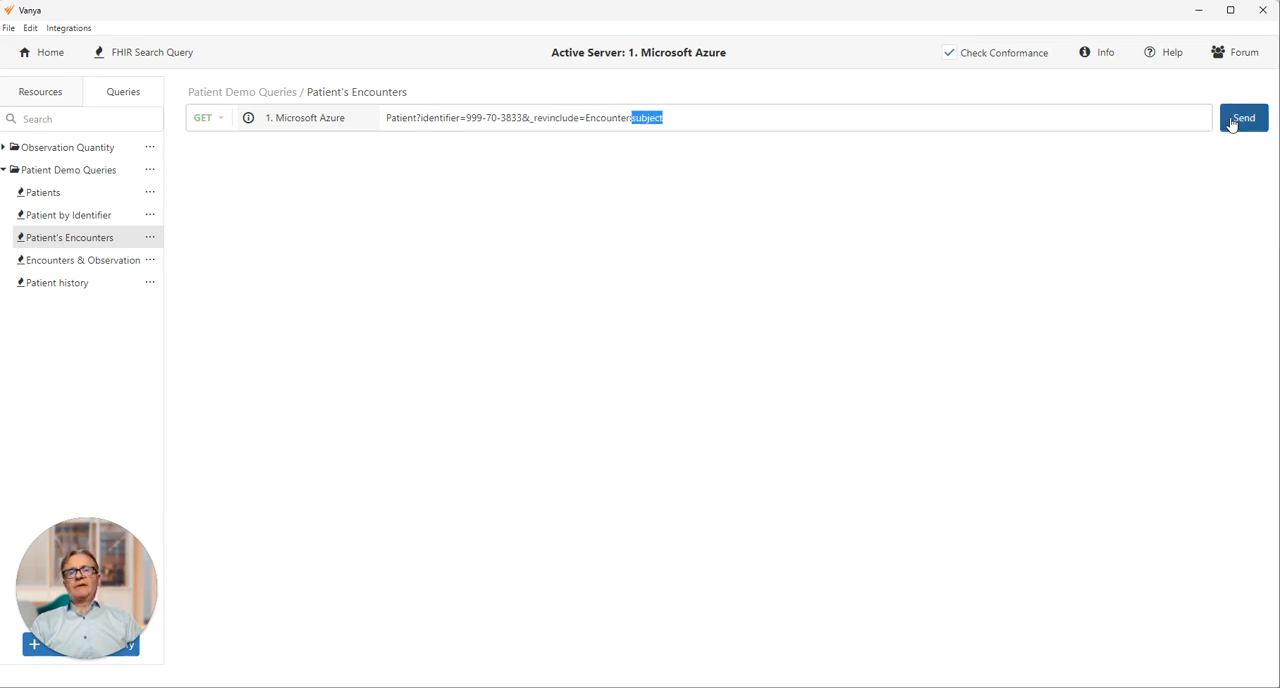
pyautogui.click(1244, 116)
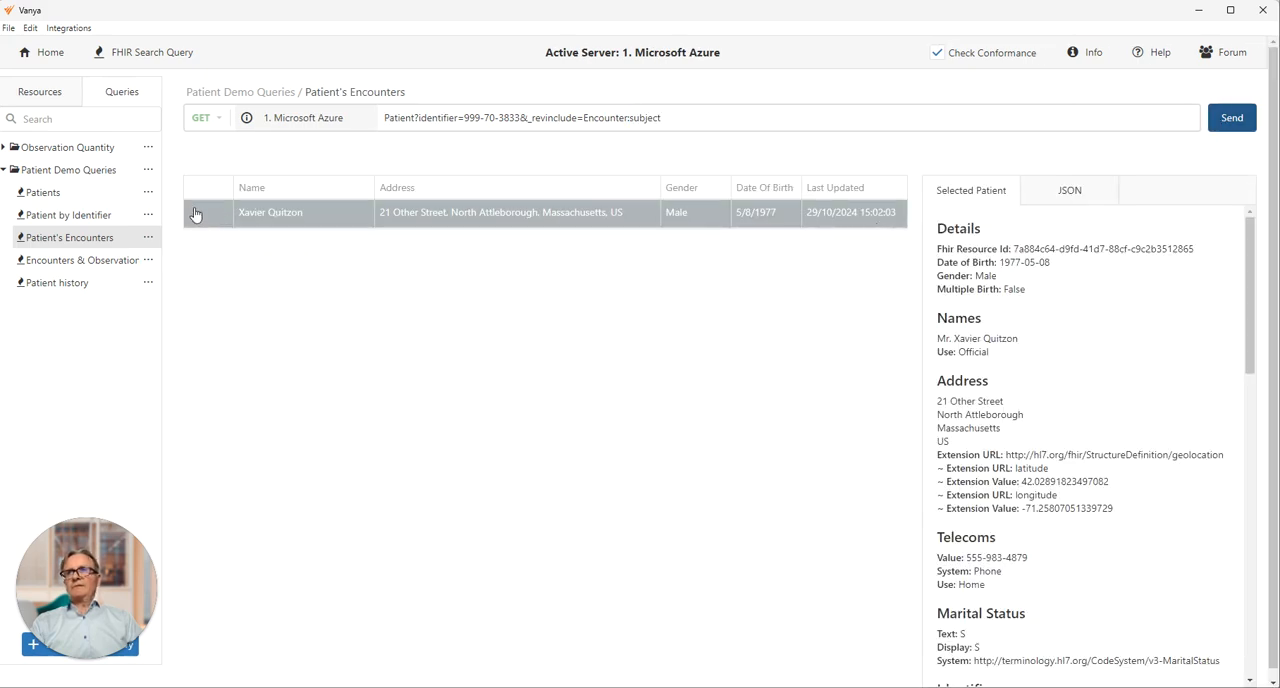
pyautogui.click(196, 212)
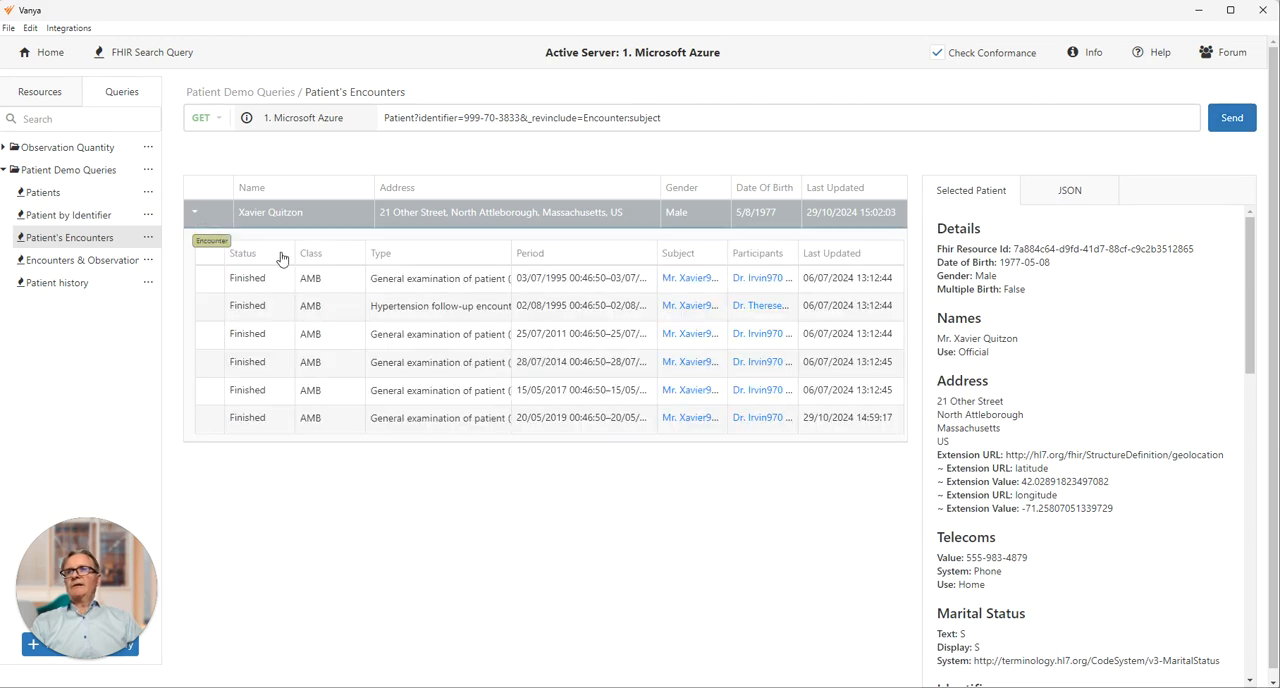
pyautogui.moveTo(472, 316)
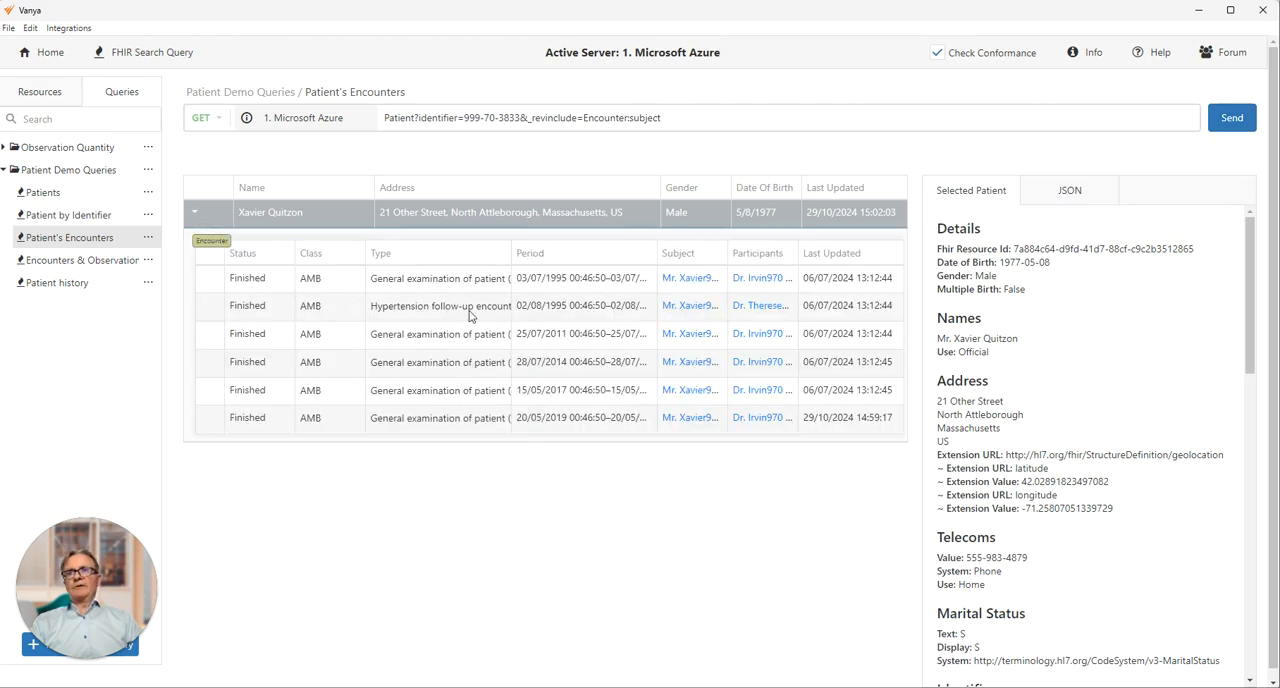
pyautogui.moveTo(560, 350)
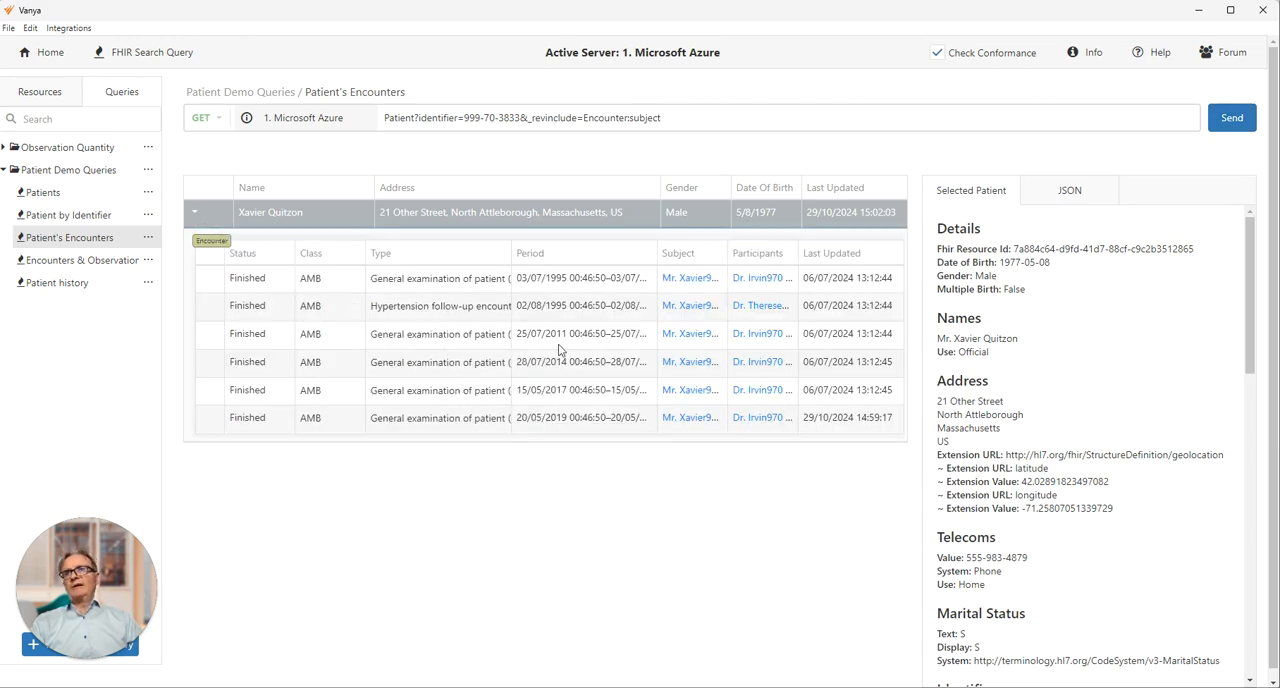
pyautogui.moveTo(562, 336)
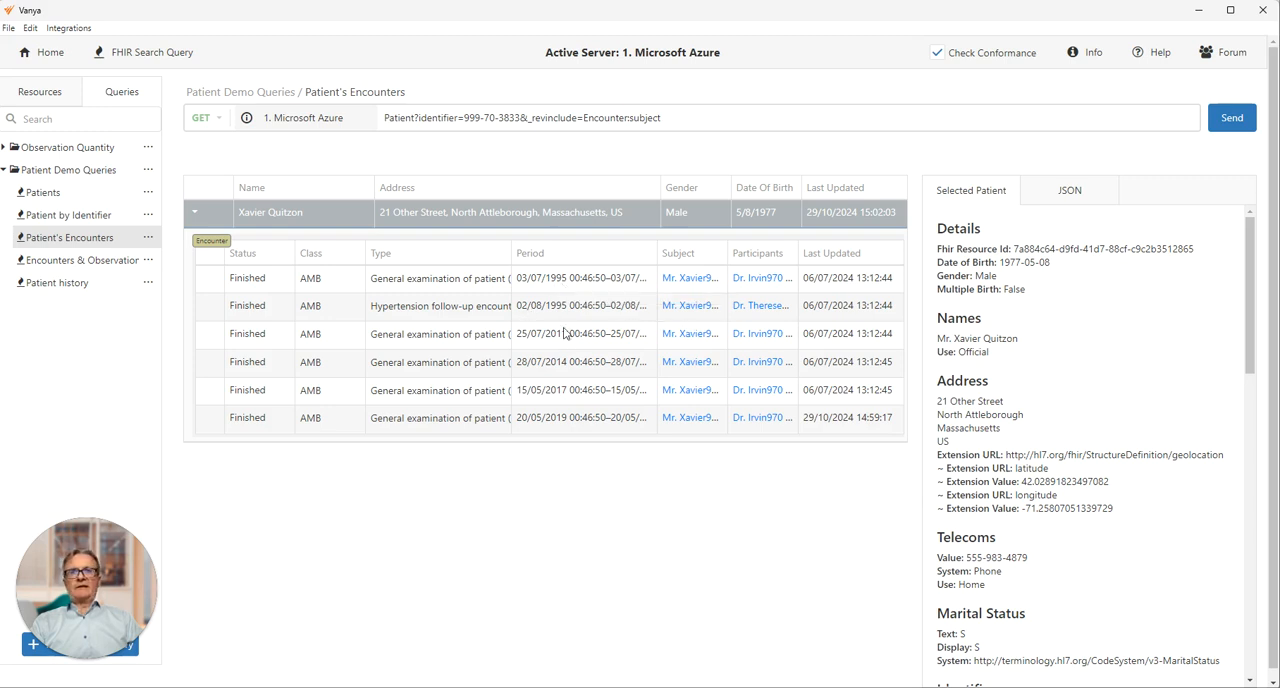
pyautogui.moveTo(752, 348)
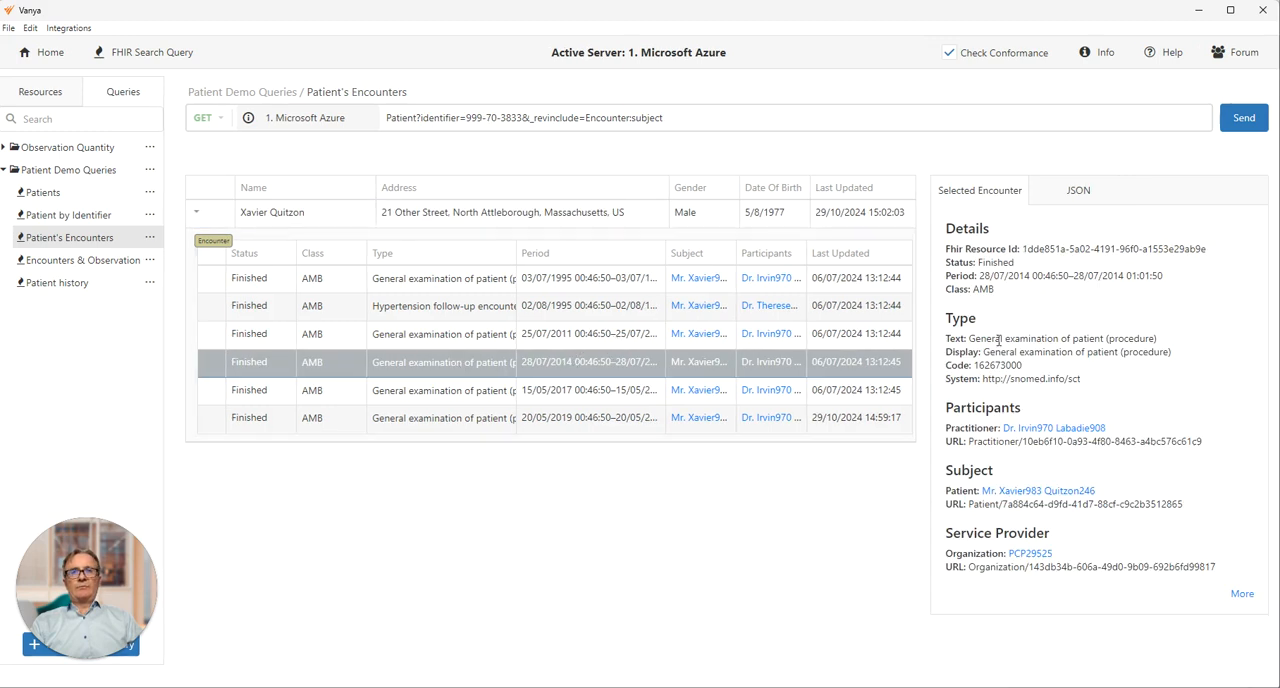
pyautogui.moveTo(1112, 412)
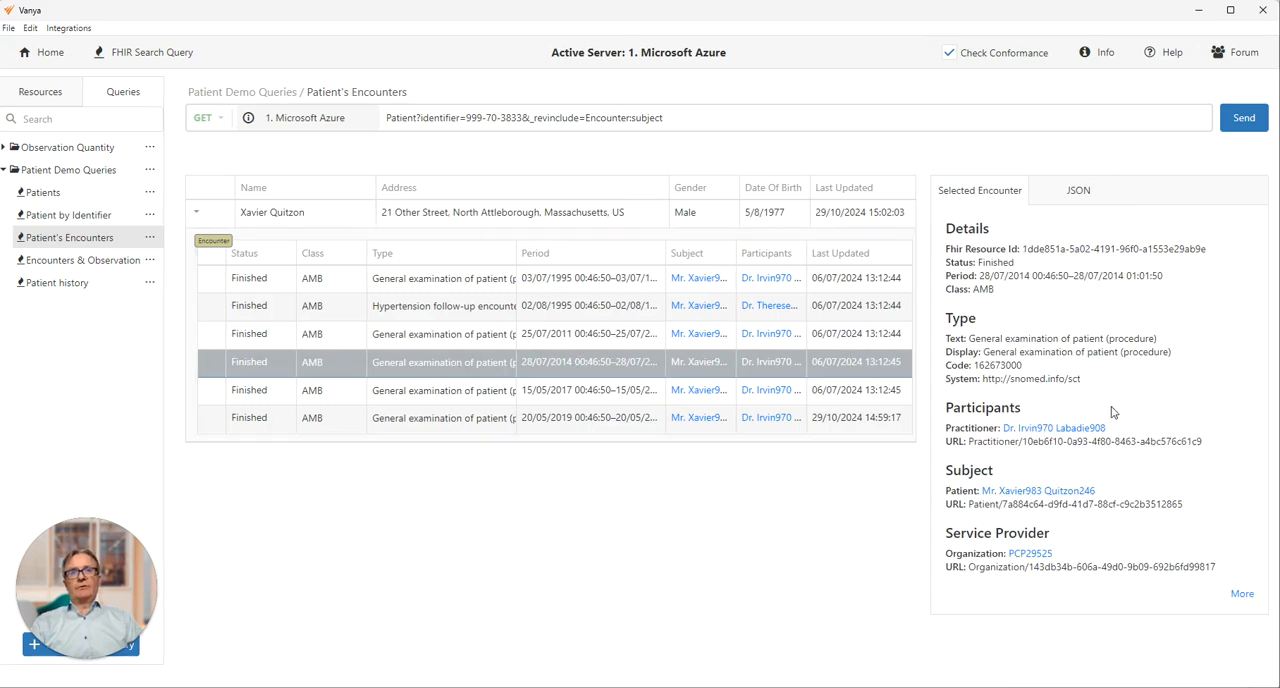
pyautogui.moveTo(1038, 540)
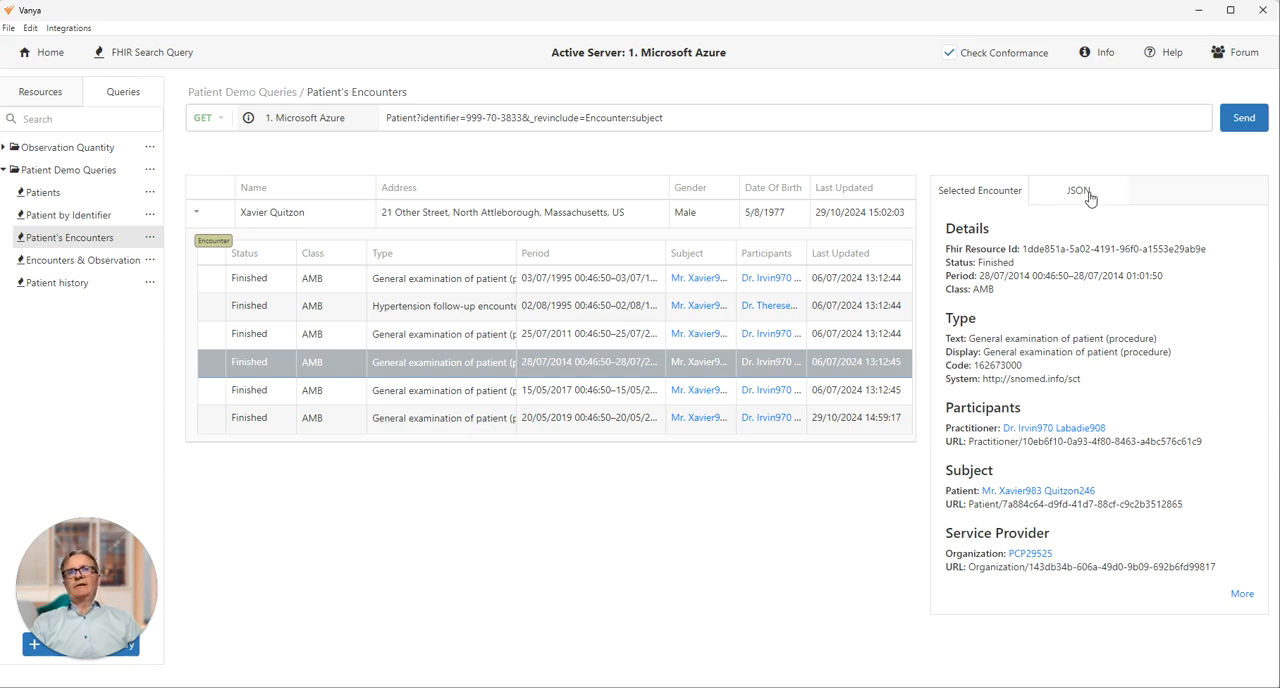
pyautogui.click(1078, 190)
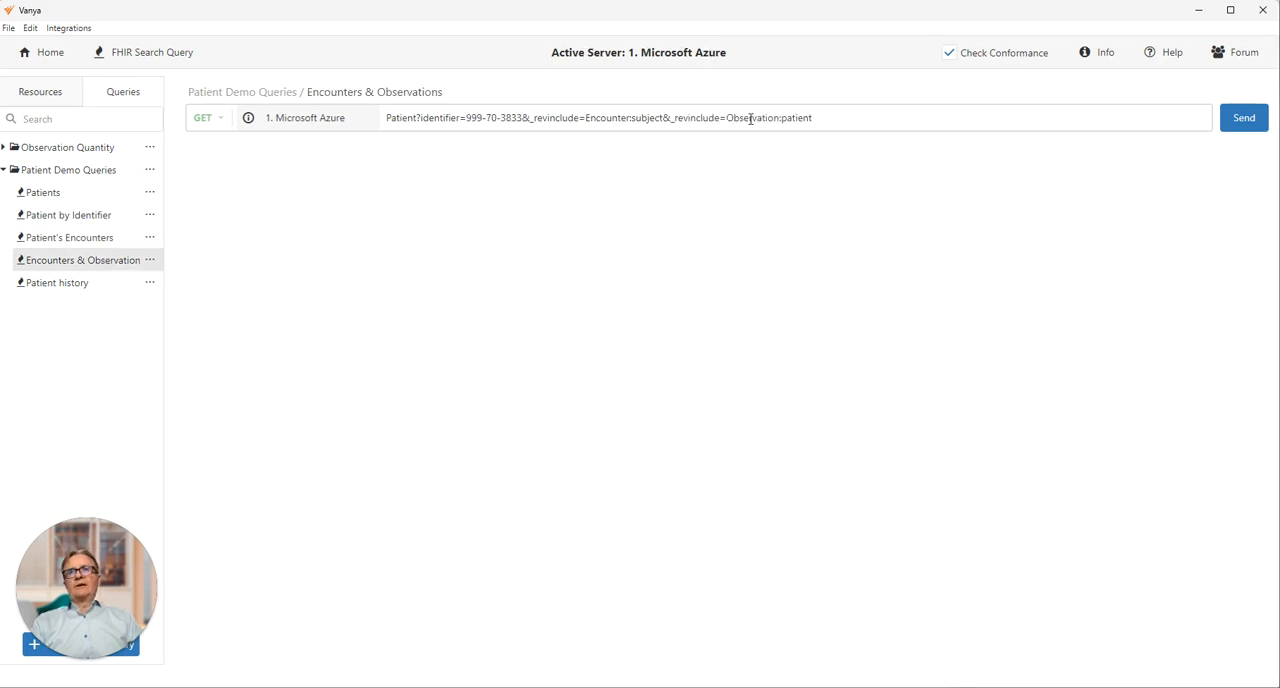
# Run the Encounters & Observations query and view the Blood Pressure observation's raw JSON
pyautogui.doubleClick(752, 116)
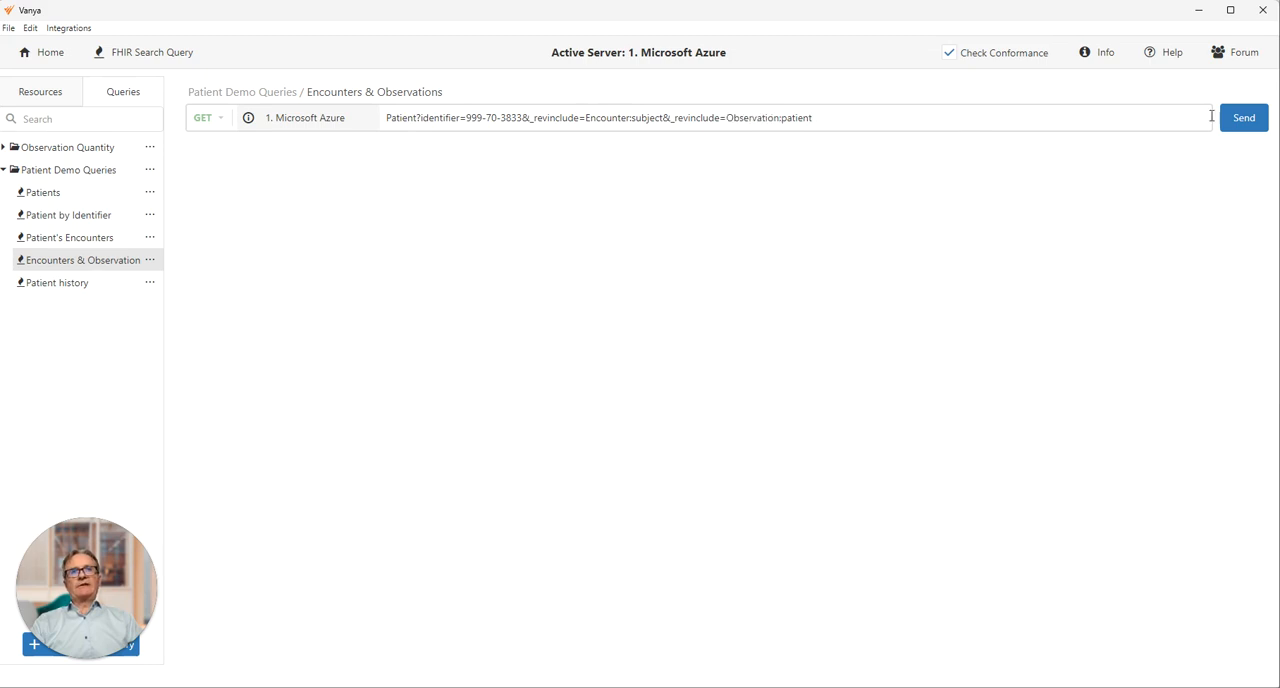
pyautogui.click(1244, 116)
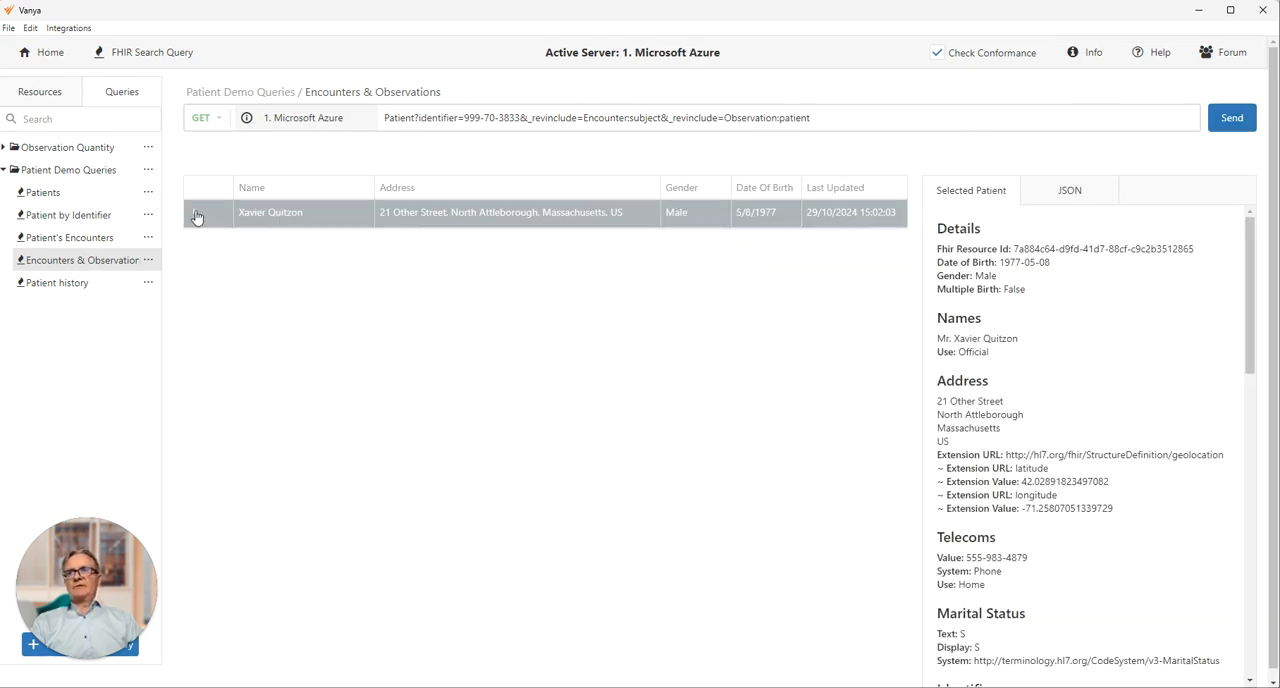
pyautogui.click(208, 212)
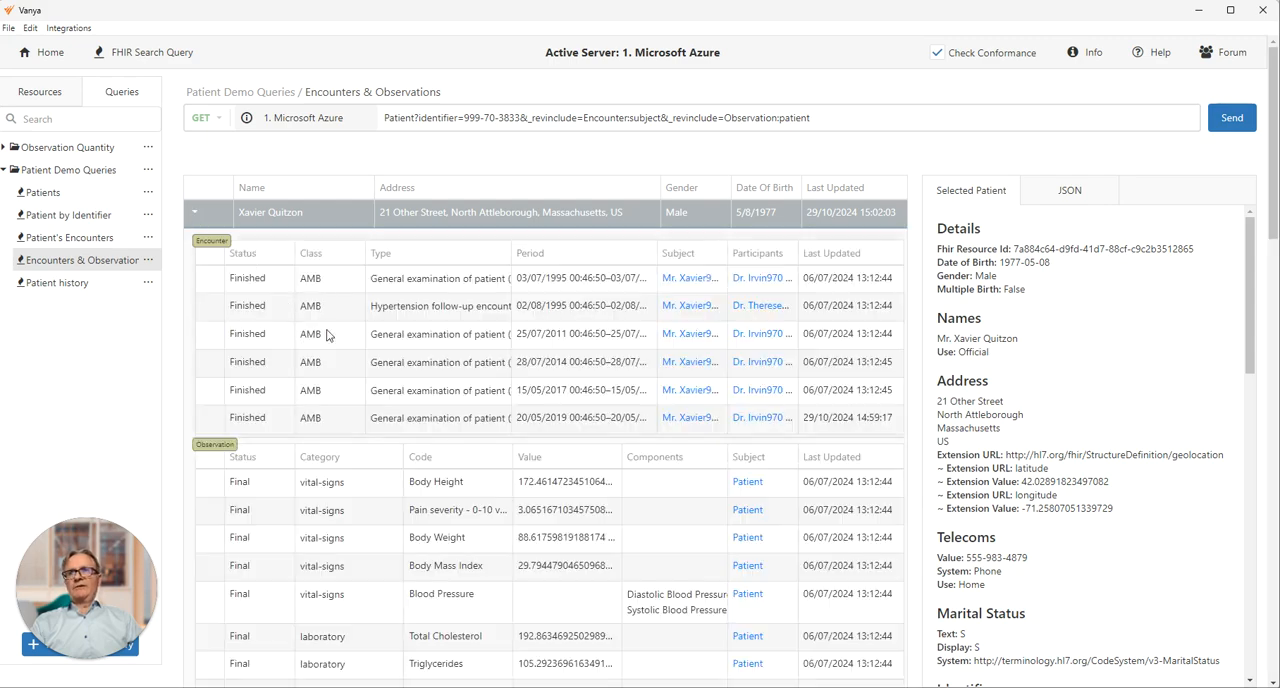
pyautogui.scroll(-3)
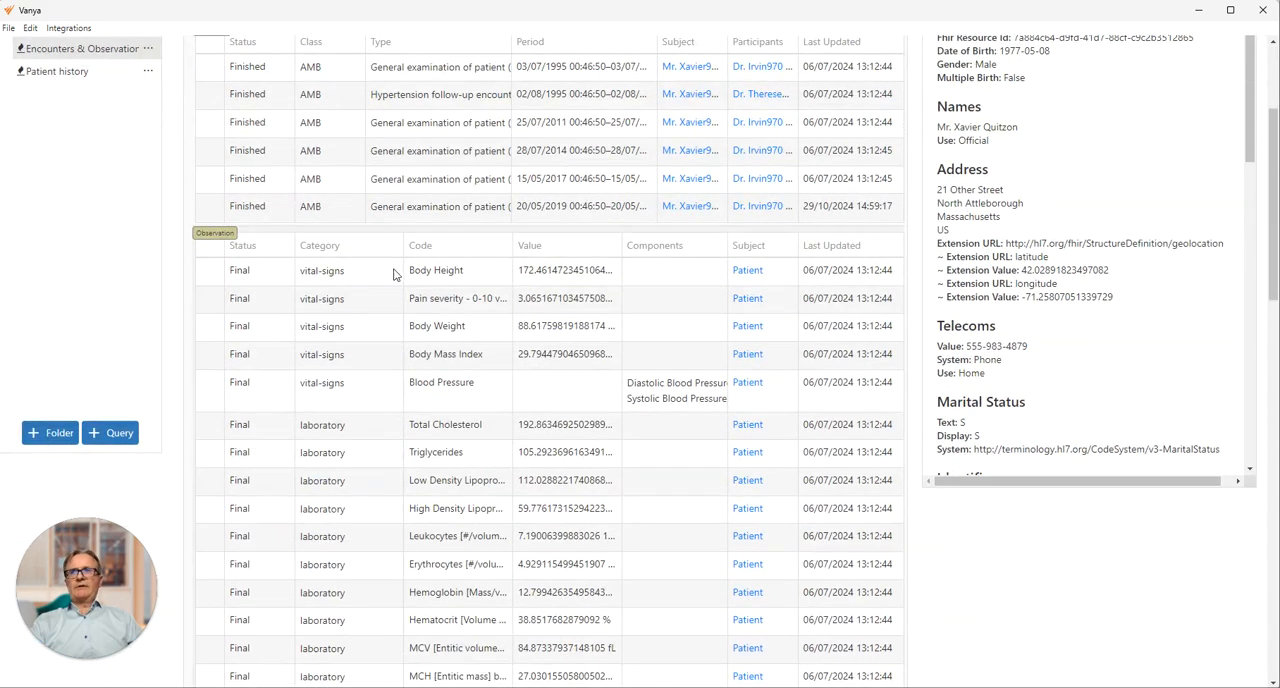
pyautogui.moveTo(350, 336)
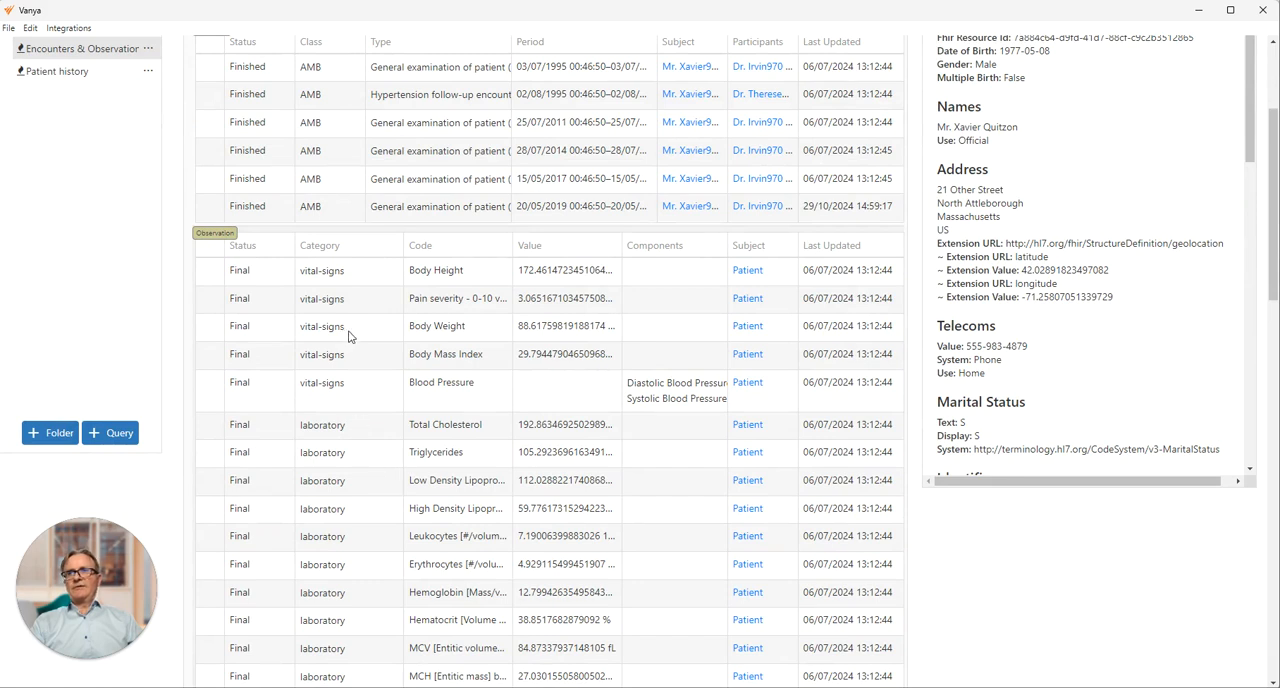
pyautogui.moveTo(516, 410)
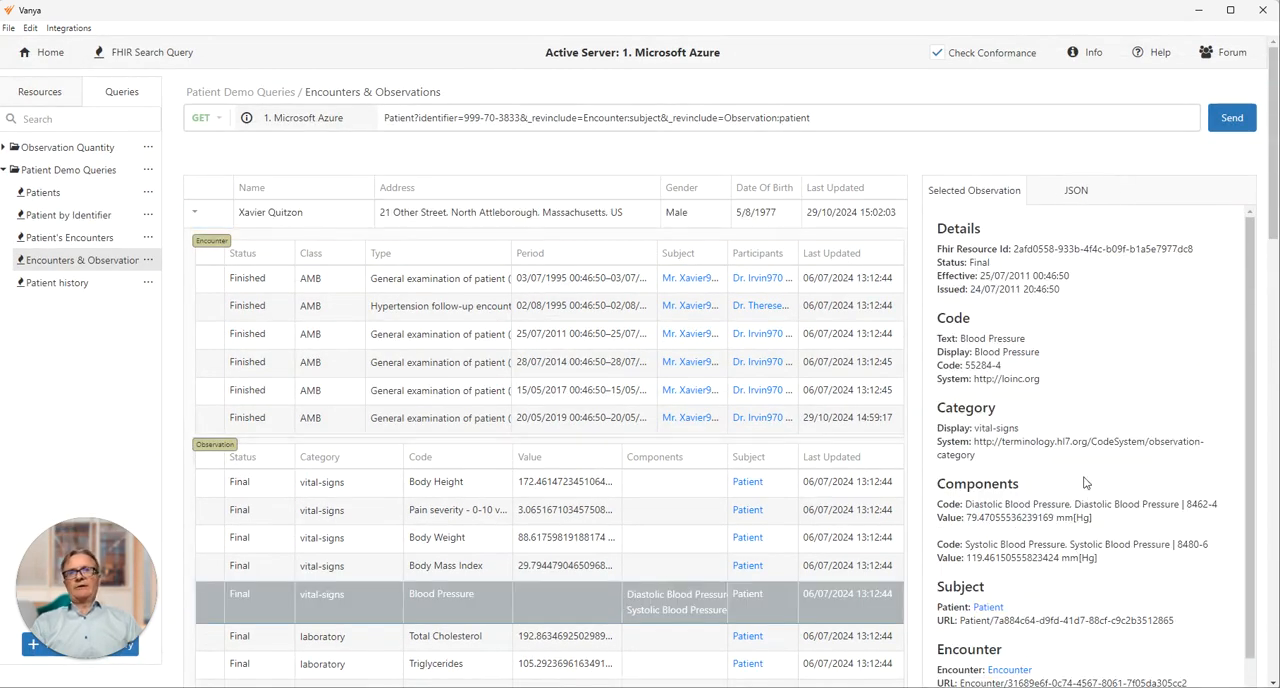
pyautogui.click(1076, 190)
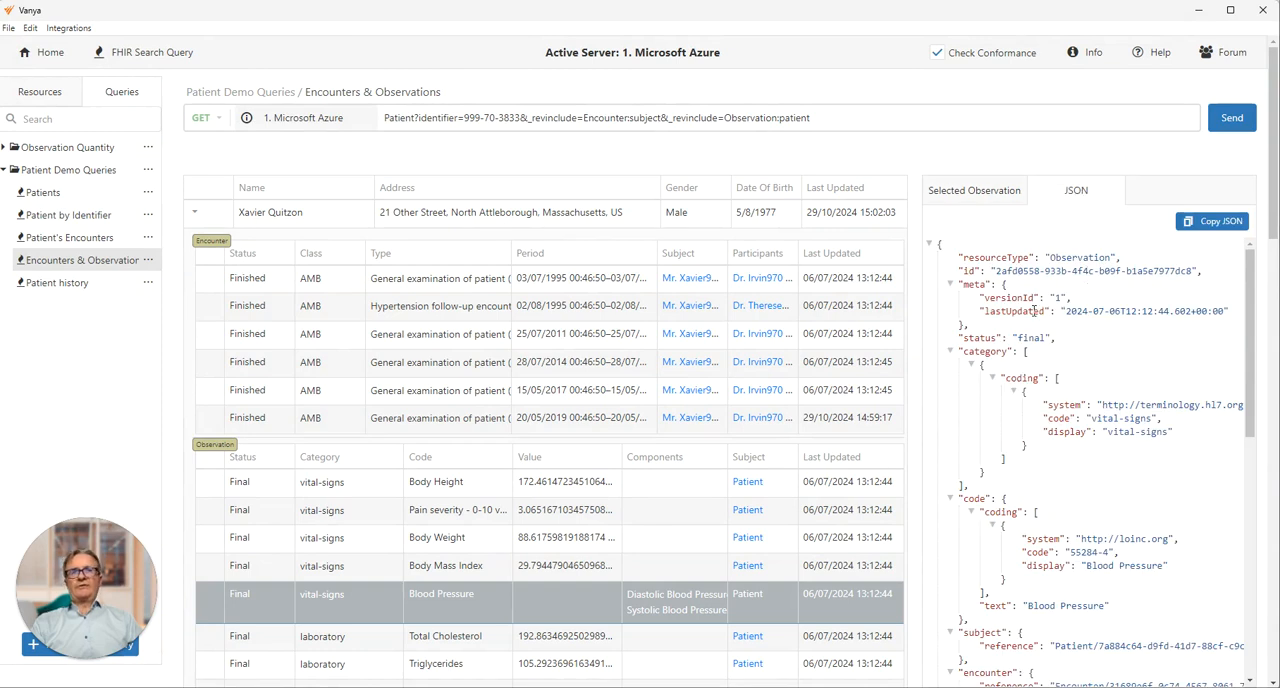
pyautogui.moveTo(880, 176)
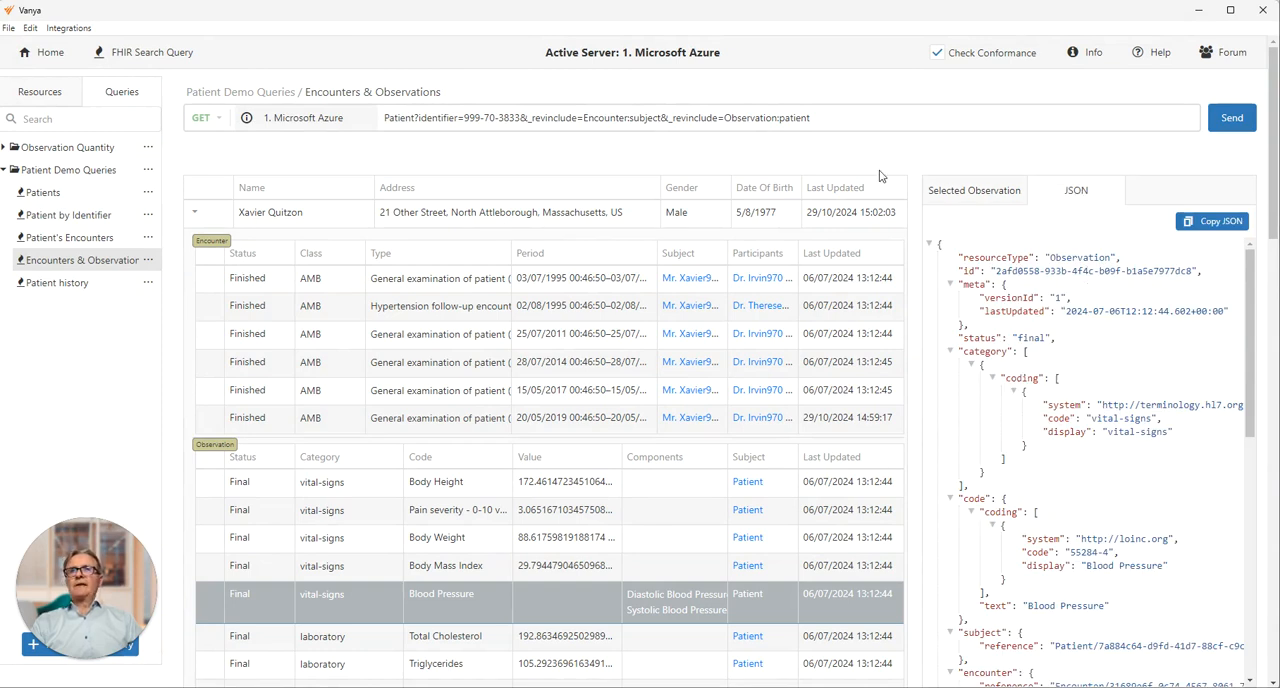
pyautogui.moveTo(56, 282)
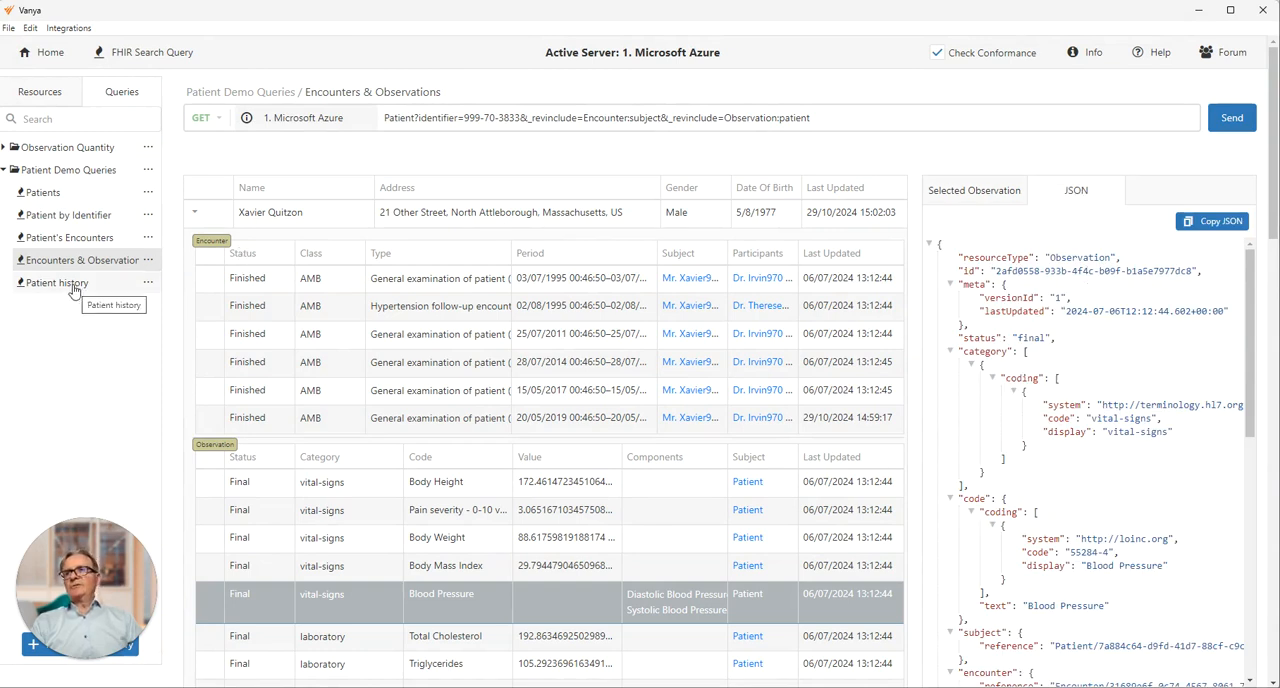
# Run the Patient history query and view the second of five record versions as raw JSON
pyautogui.click(56, 282)
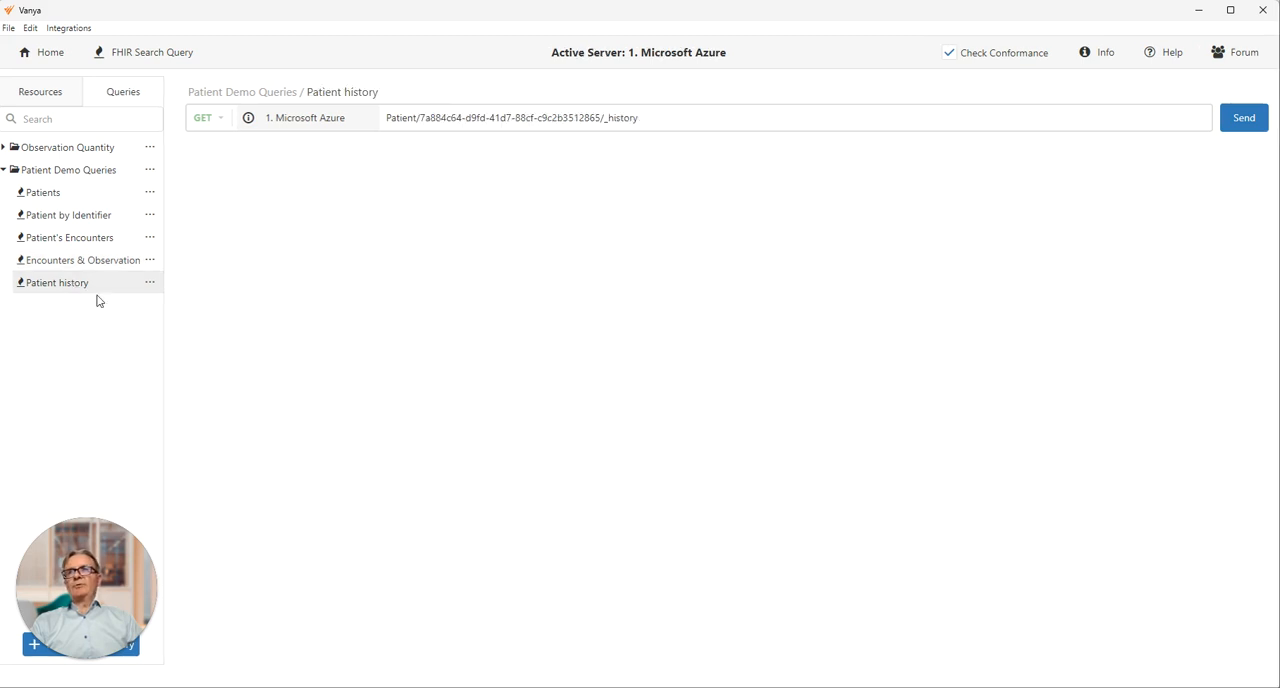
pyautogui.moveTo(448, 348)
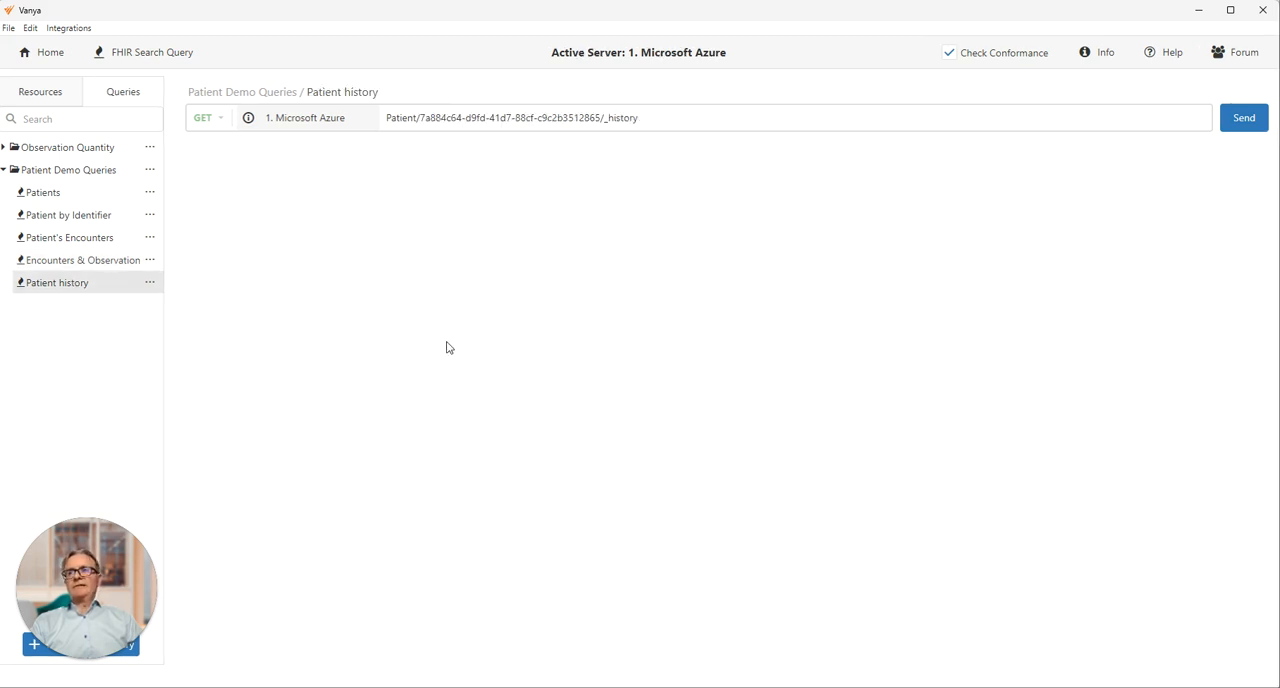
pyautogui.moveTo(420, 138)
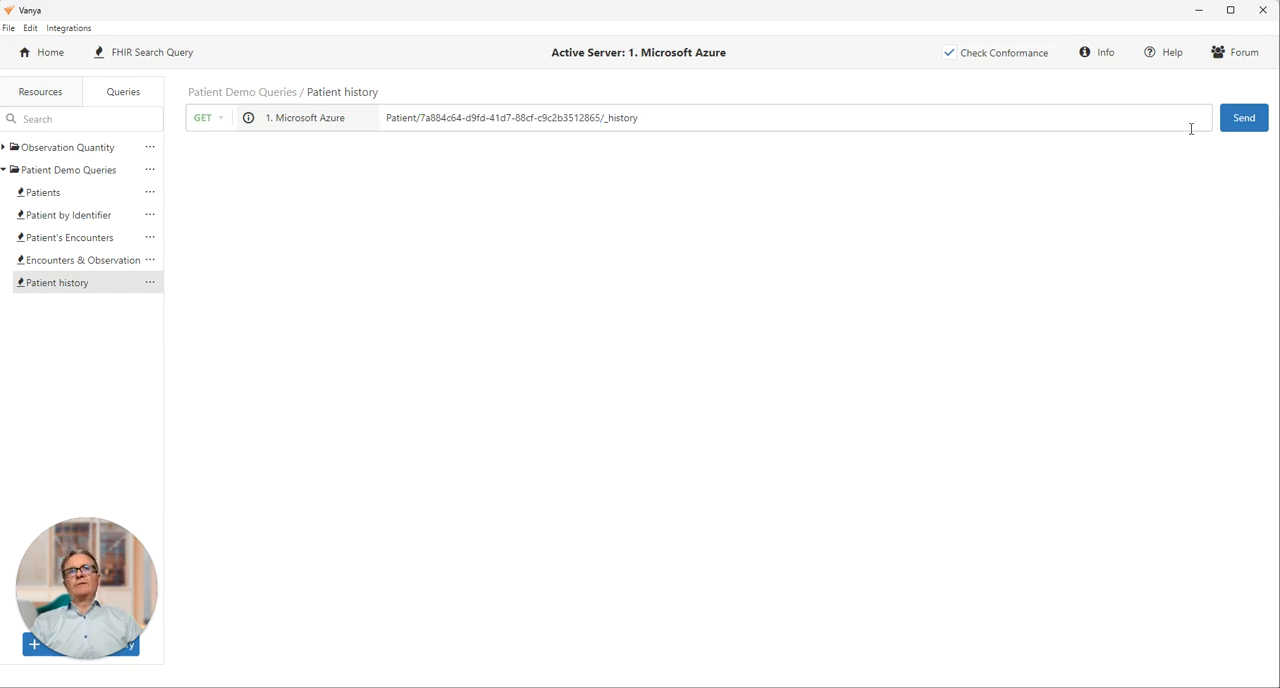
pyautogui.click(1244, 116)
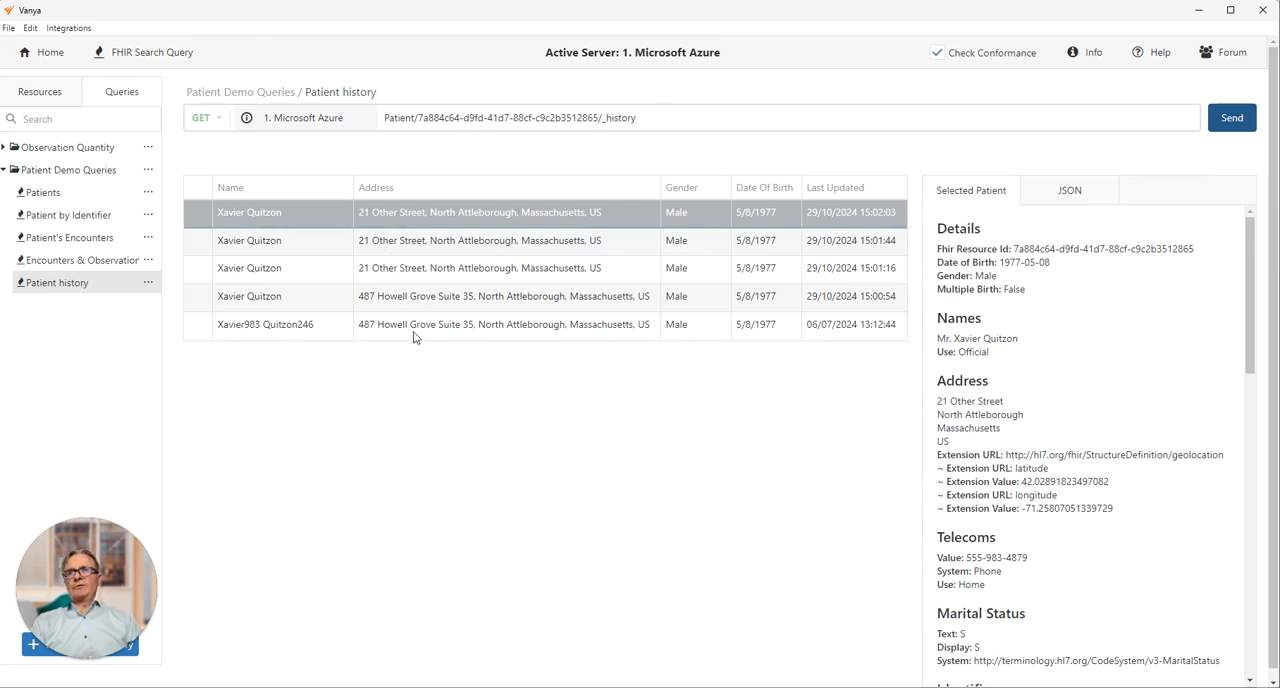
pyautogui.moveTo(324, 336)
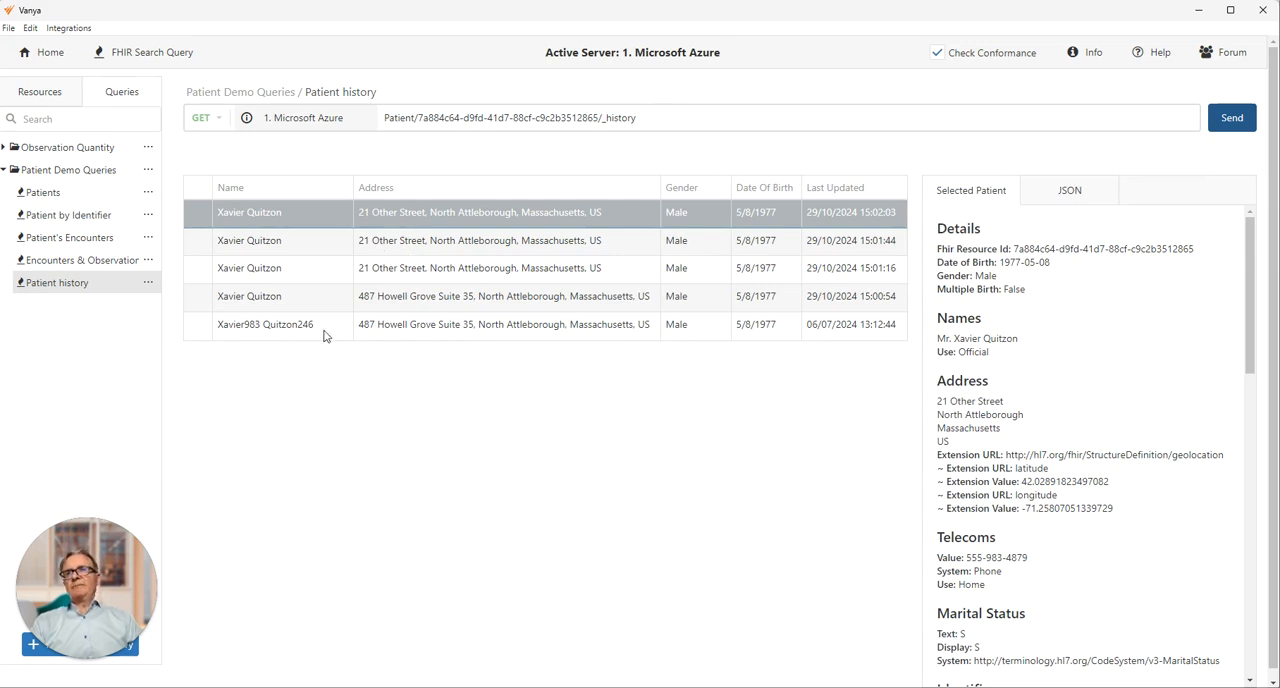
pyautogui.click(264, 324)
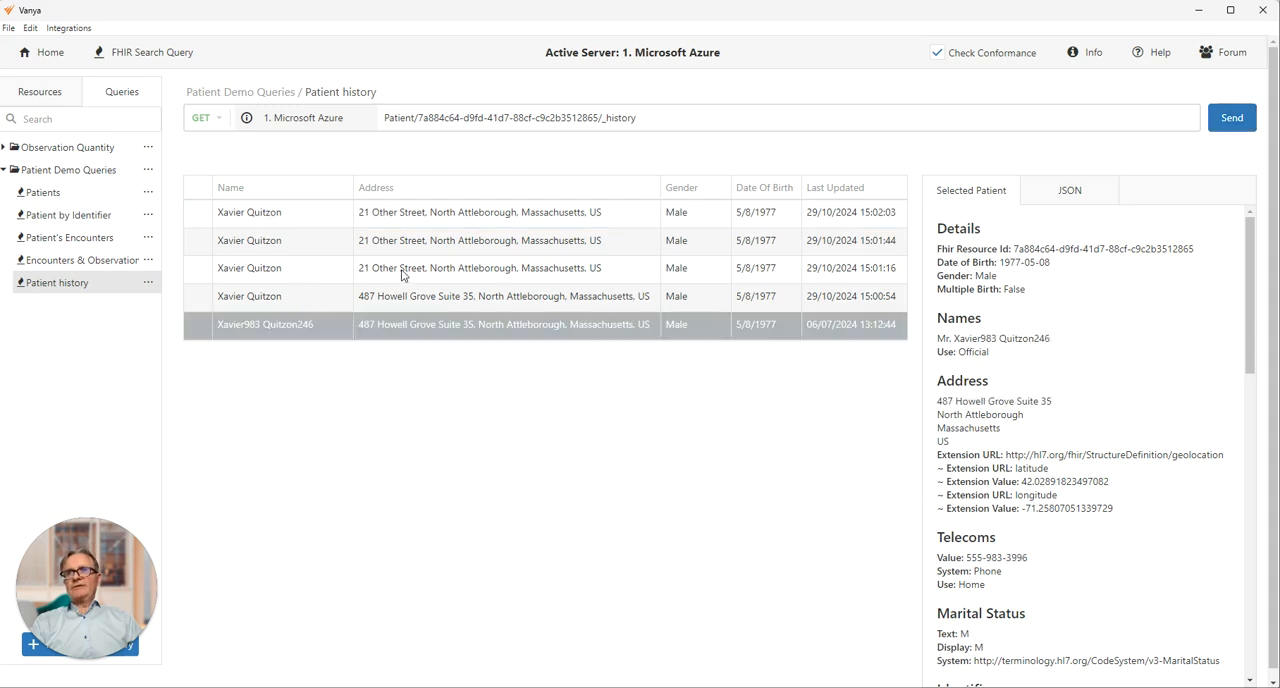
pyautogui.click(248, 240)
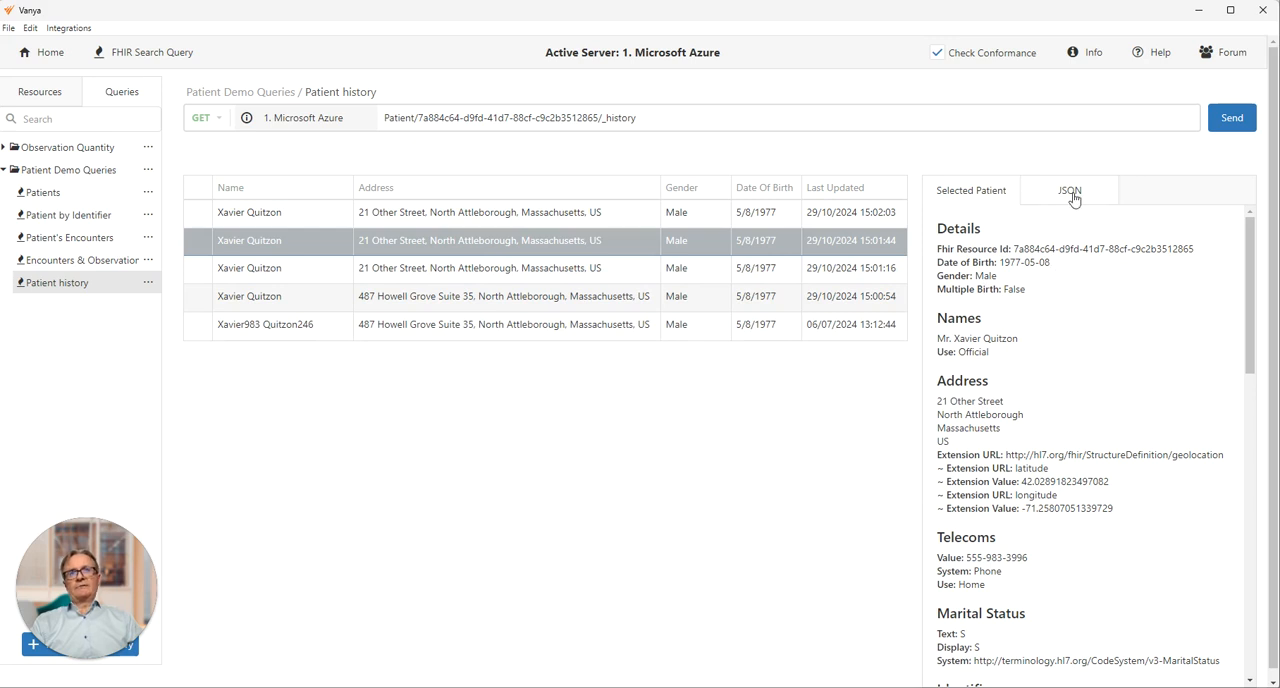
pyautogui.click(1068, 190)
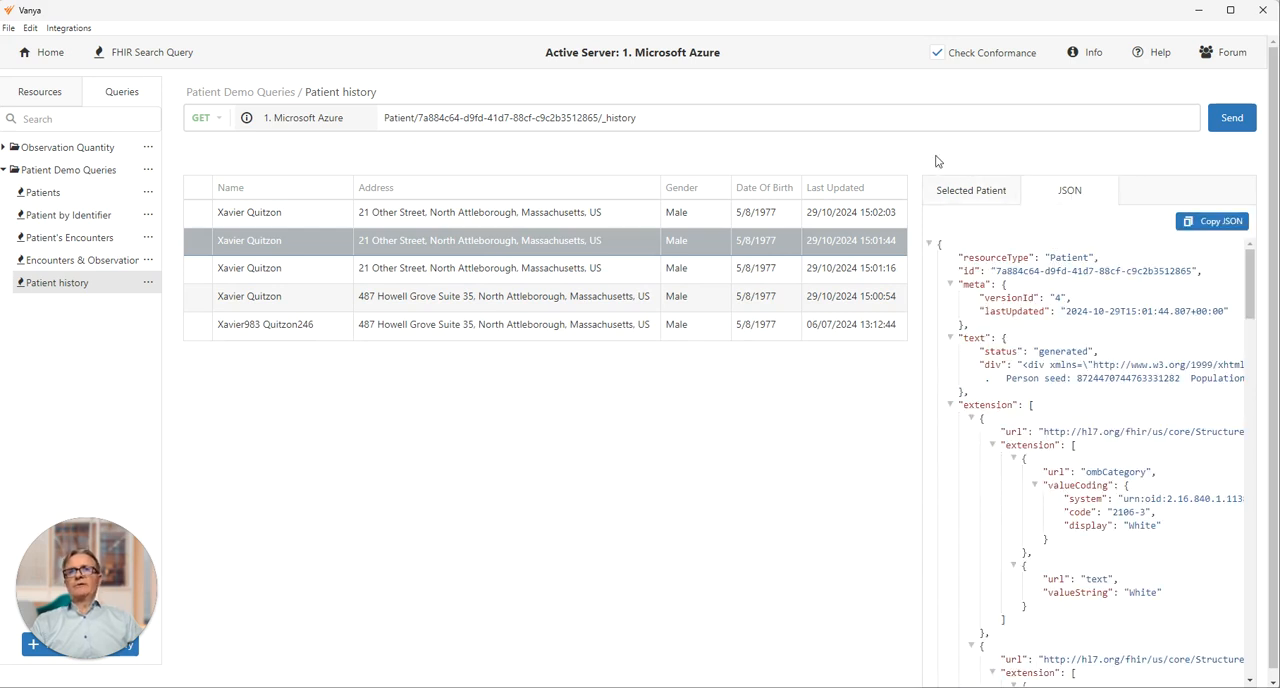
pyautogui.moveTo(738, 156)
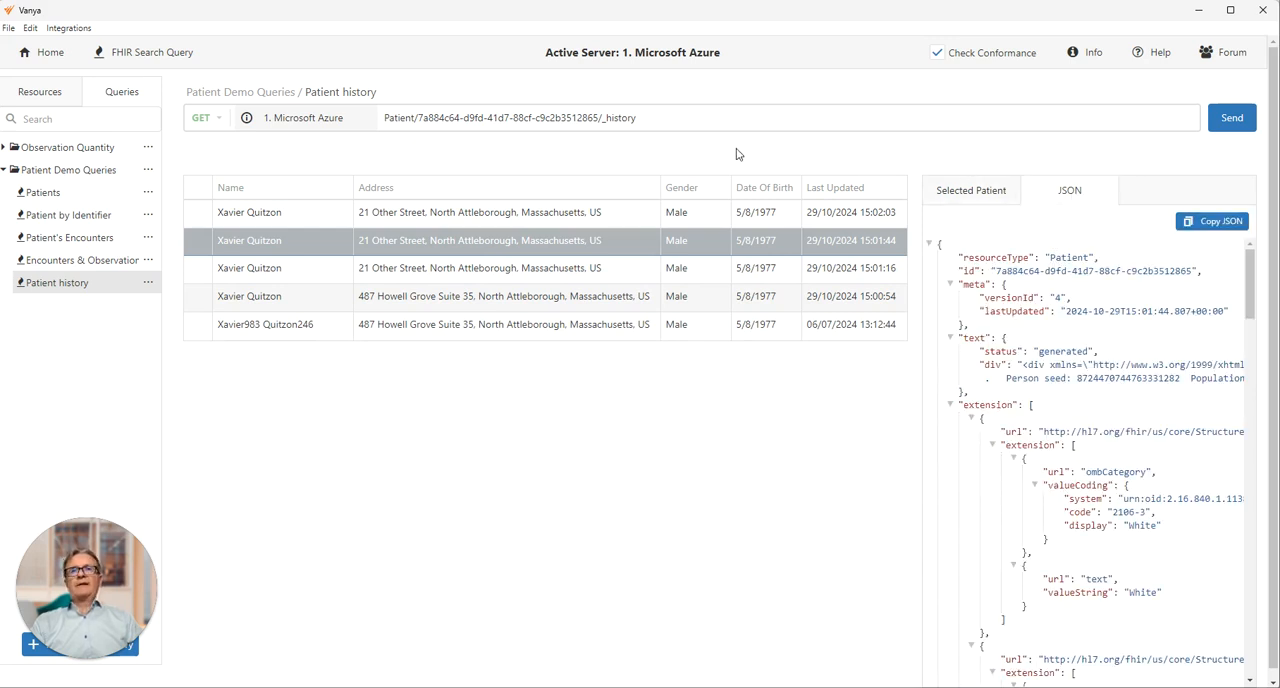
pyautogui.moveTo(700, 154)
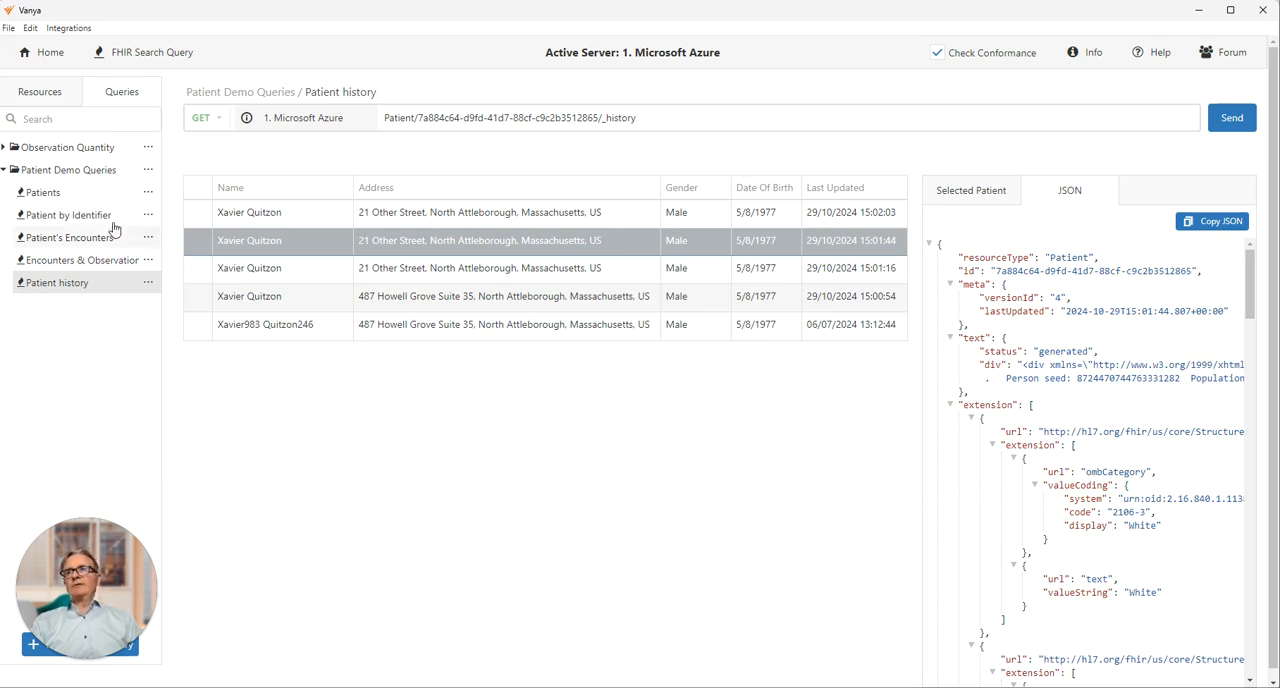
pyautogui.moveTo(84, 300)
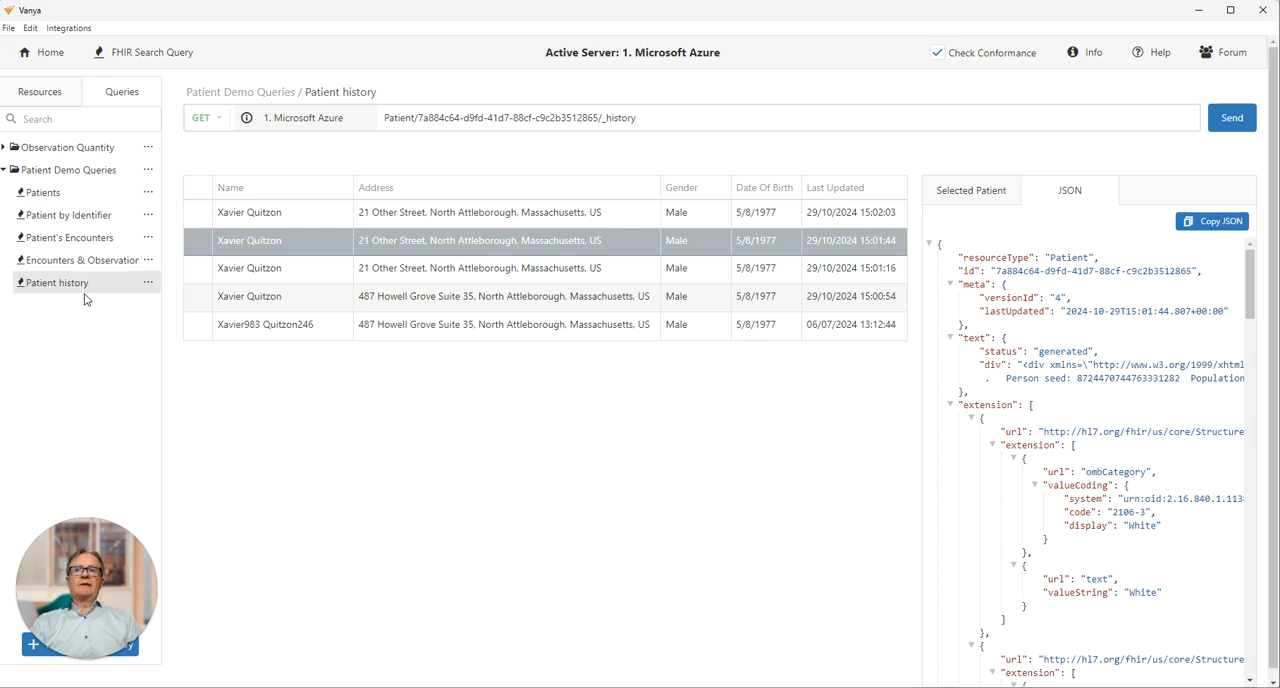
pyautogui.moveTo(332, 130)
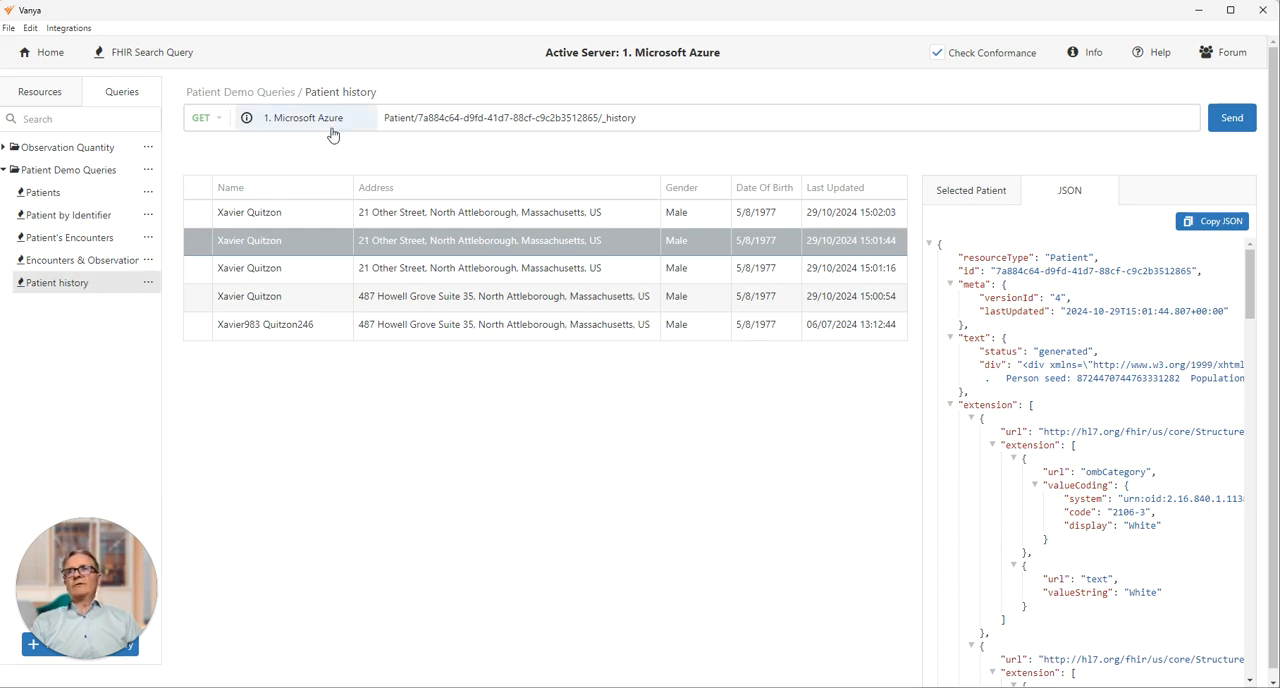
# Go from the server selector to the FHIR Servers page listing eight servers
pyautogui.click(304, 116)
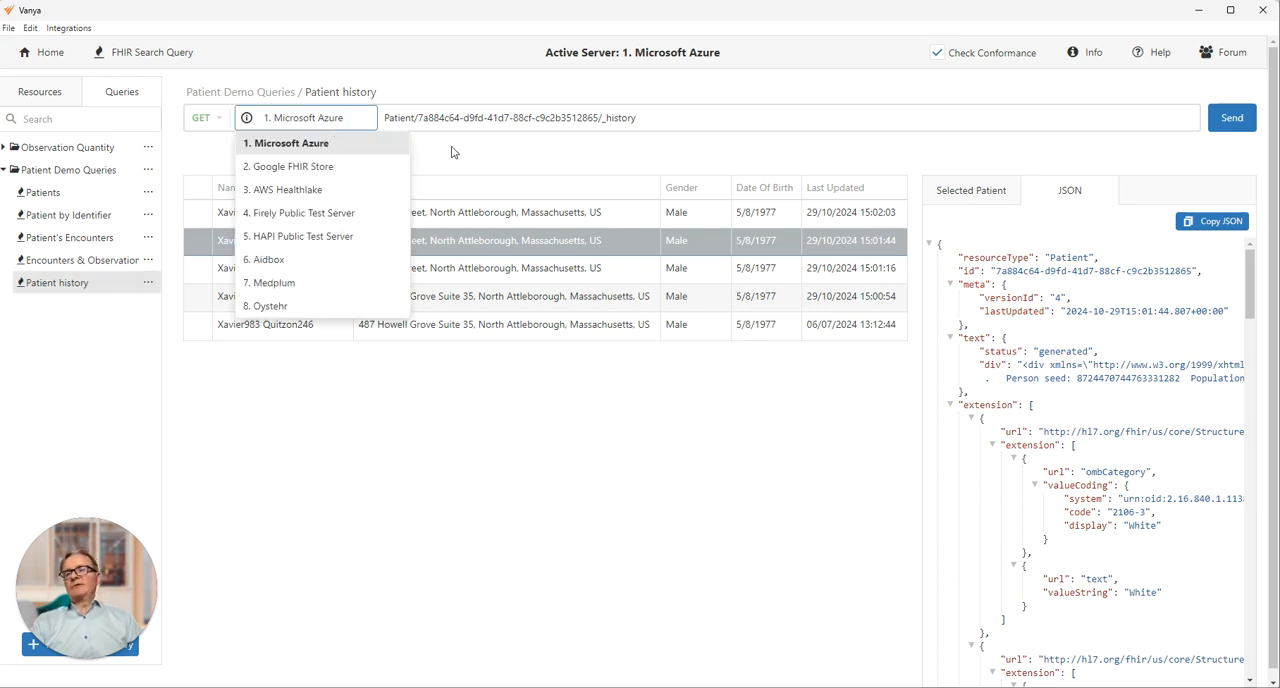
pyautogui.moveTo(460, 164)
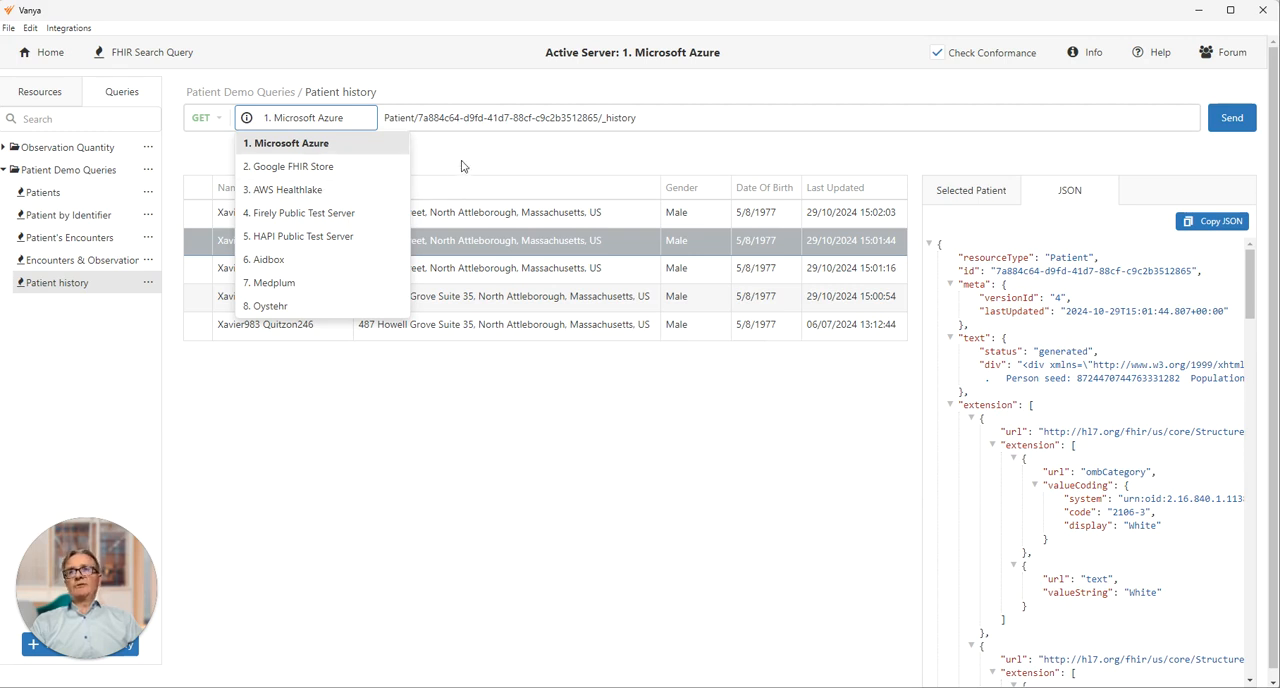
pyautogui.click(286, 144)
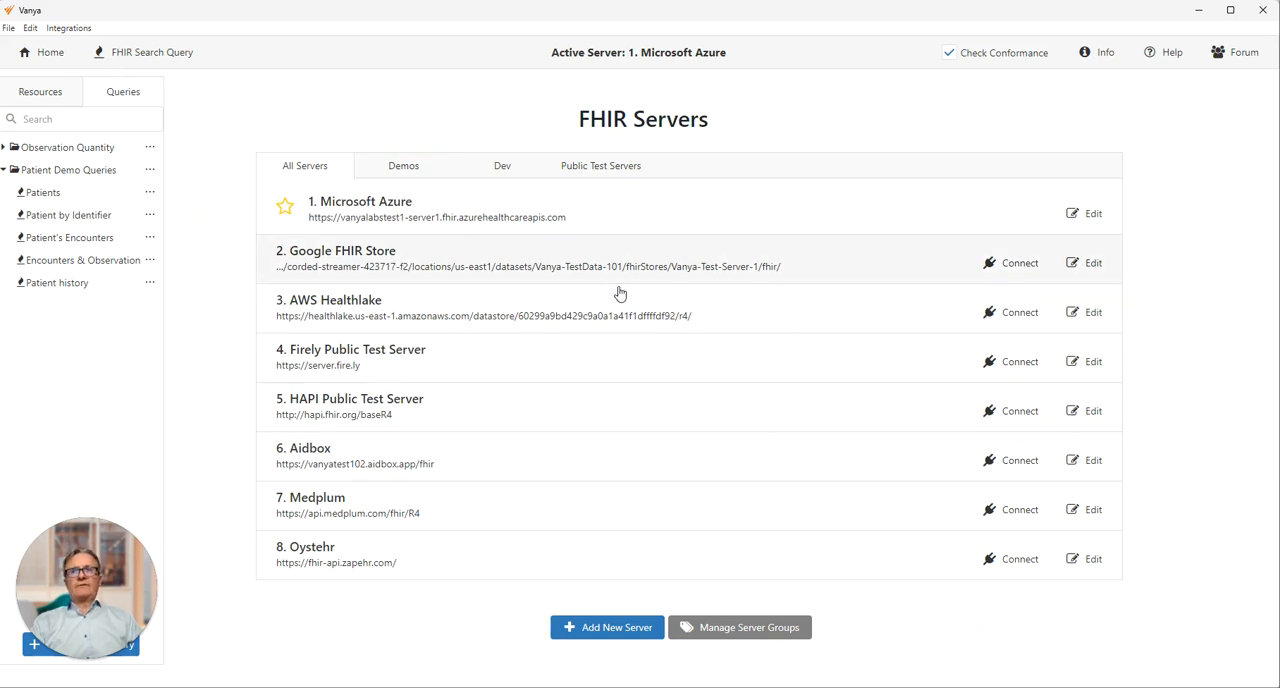
pyautogui.moveTo(610, 600)
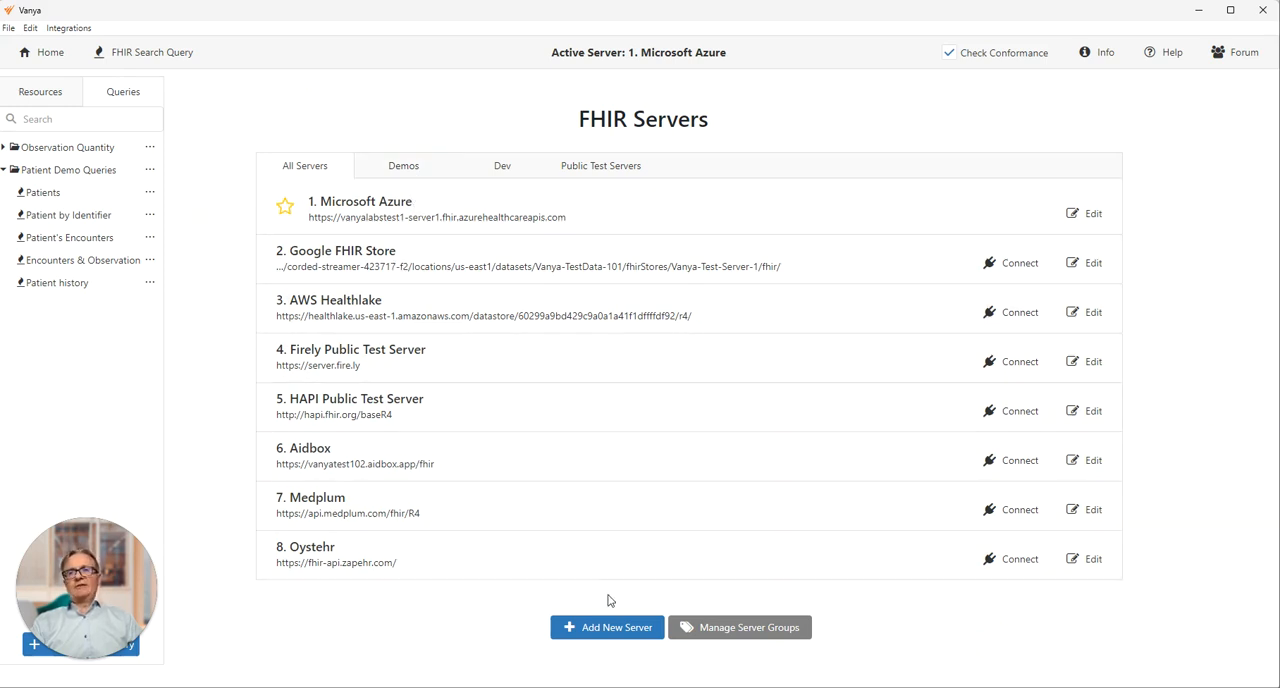
pyautogui.moveTo(740, 348)
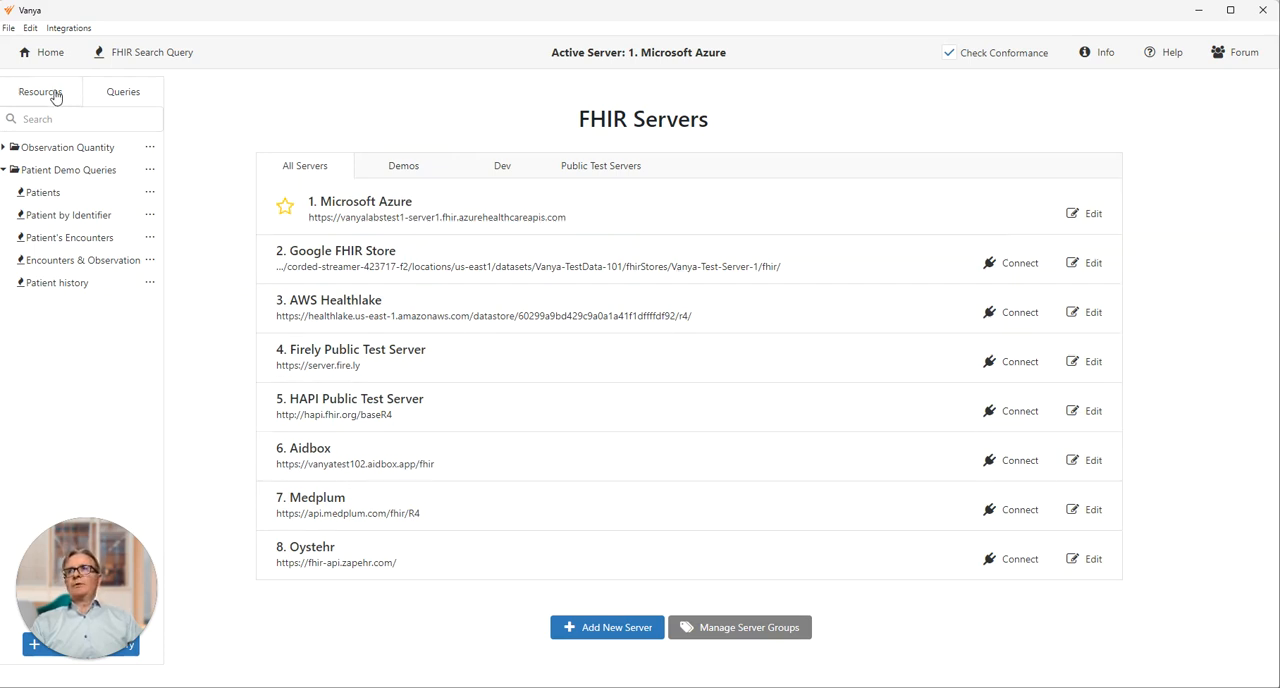
# Browse MedicationRequest resources, listing 1–20 of 1,118 with the first request's details
pyautogui.click(40, 92)
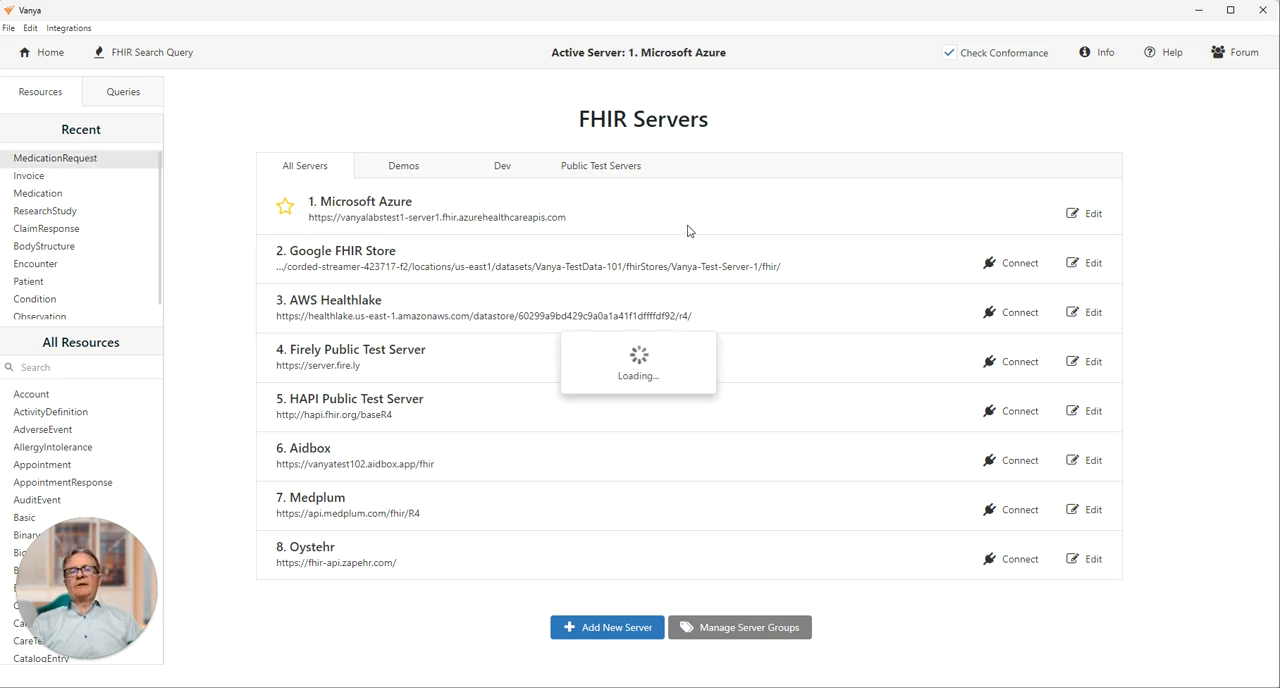
pyautogui.click(56, 156)
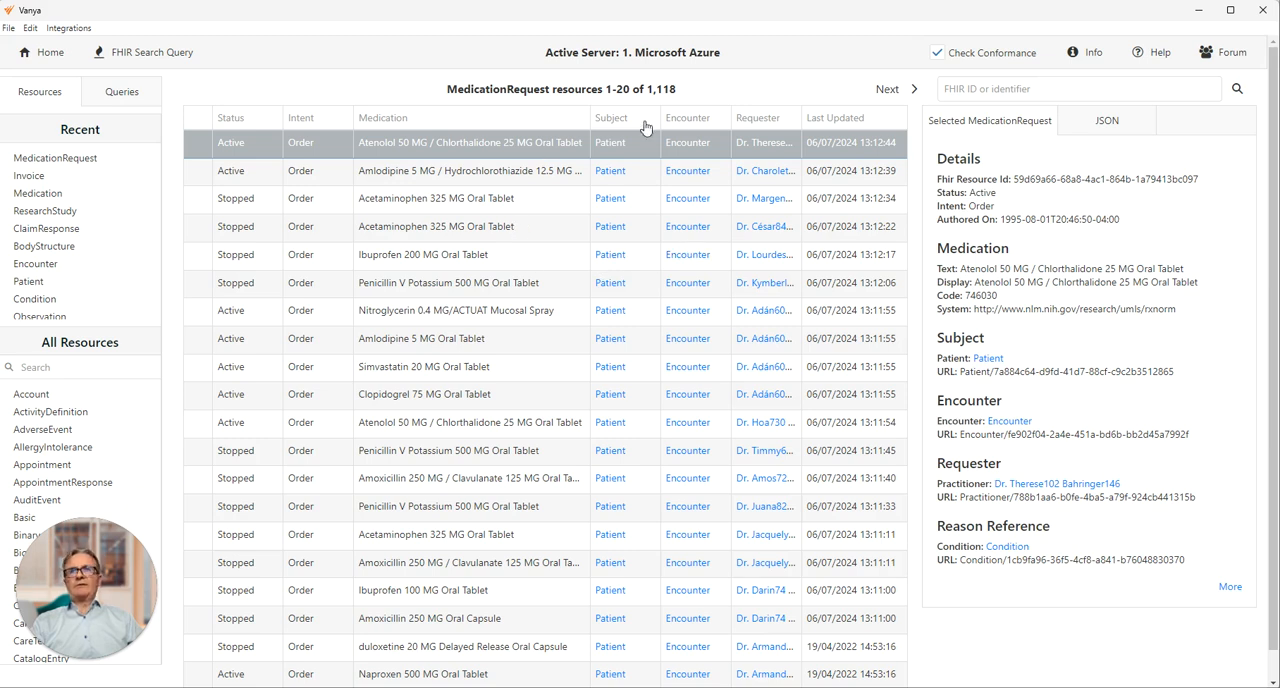
pyautogui.moveTo(812, 90)
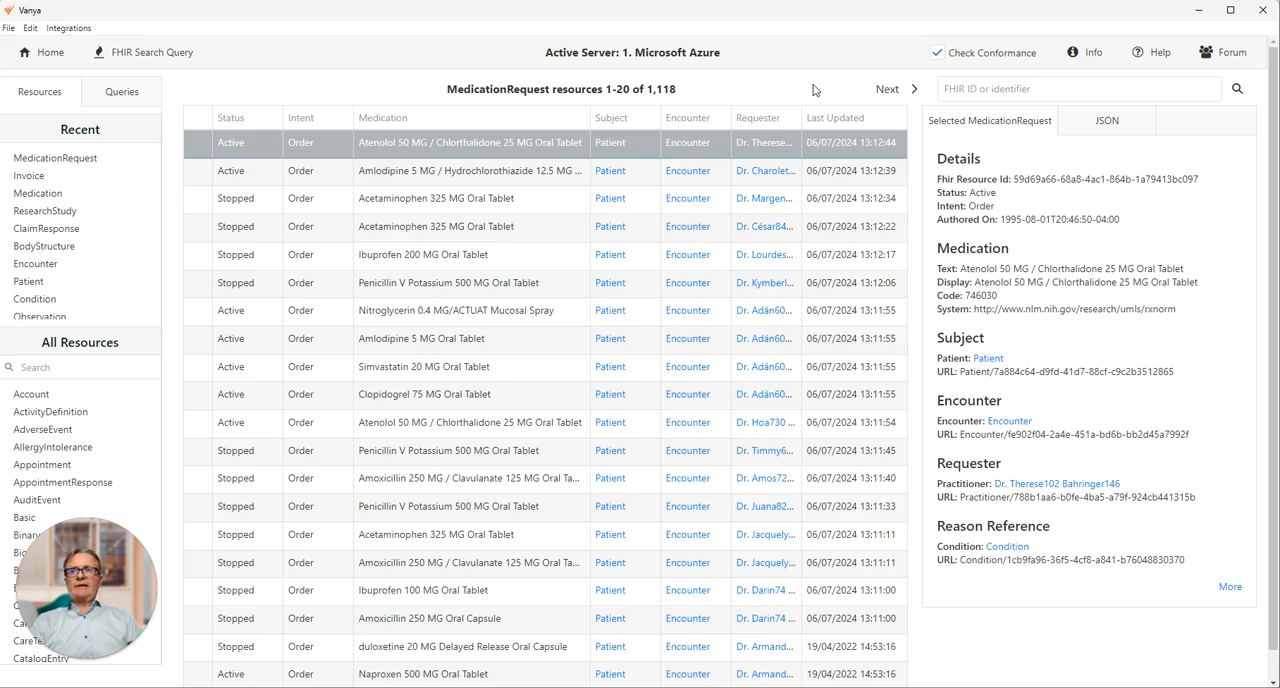
pyautogui.moveTo(808, 96)
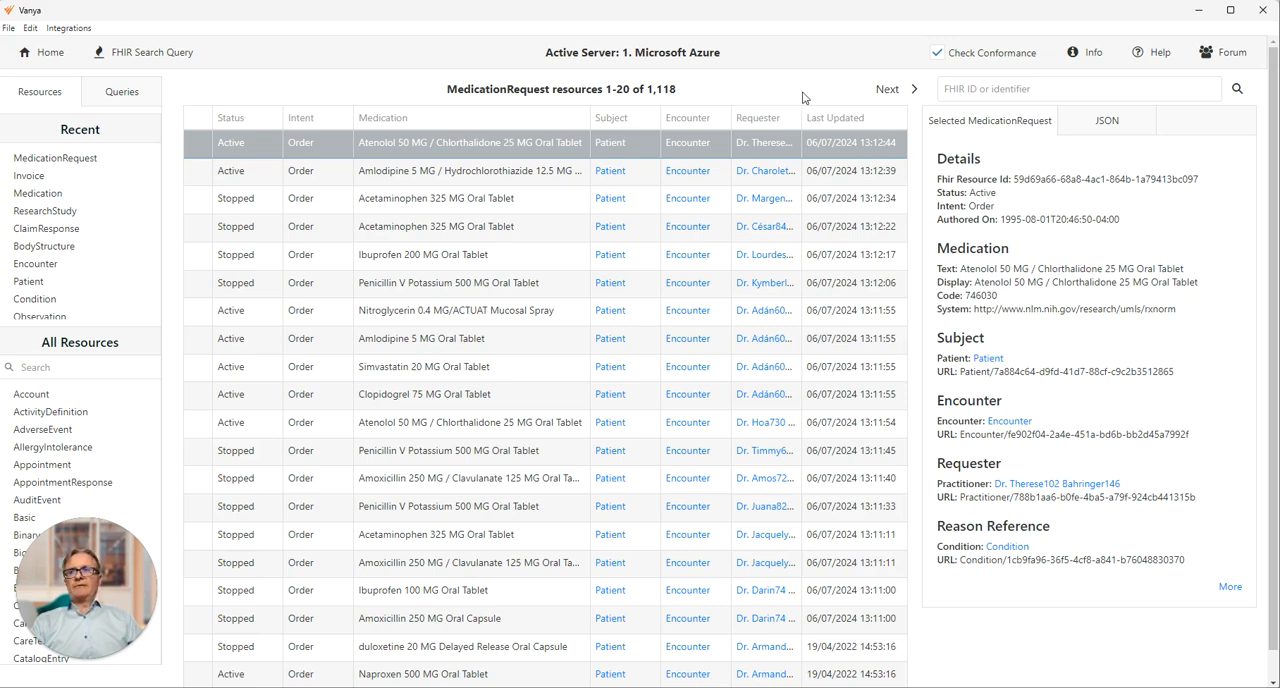